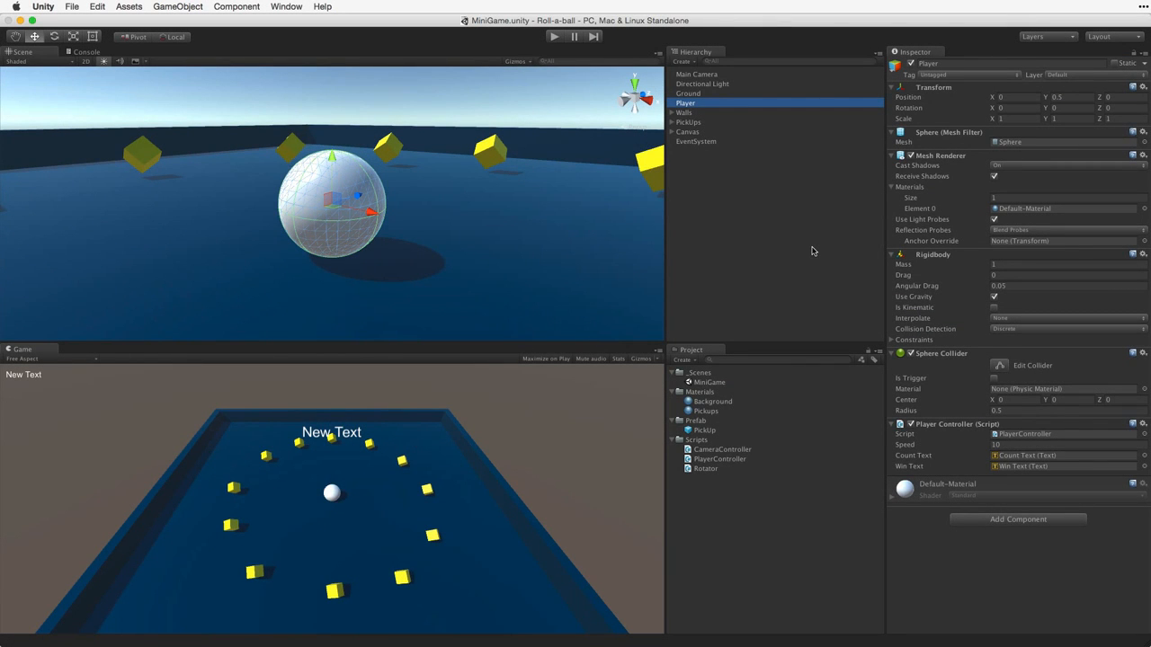
Step: Bring up the File menu to reach the New Project command
{"action": "left_click", "coordinate": [72, 7]}
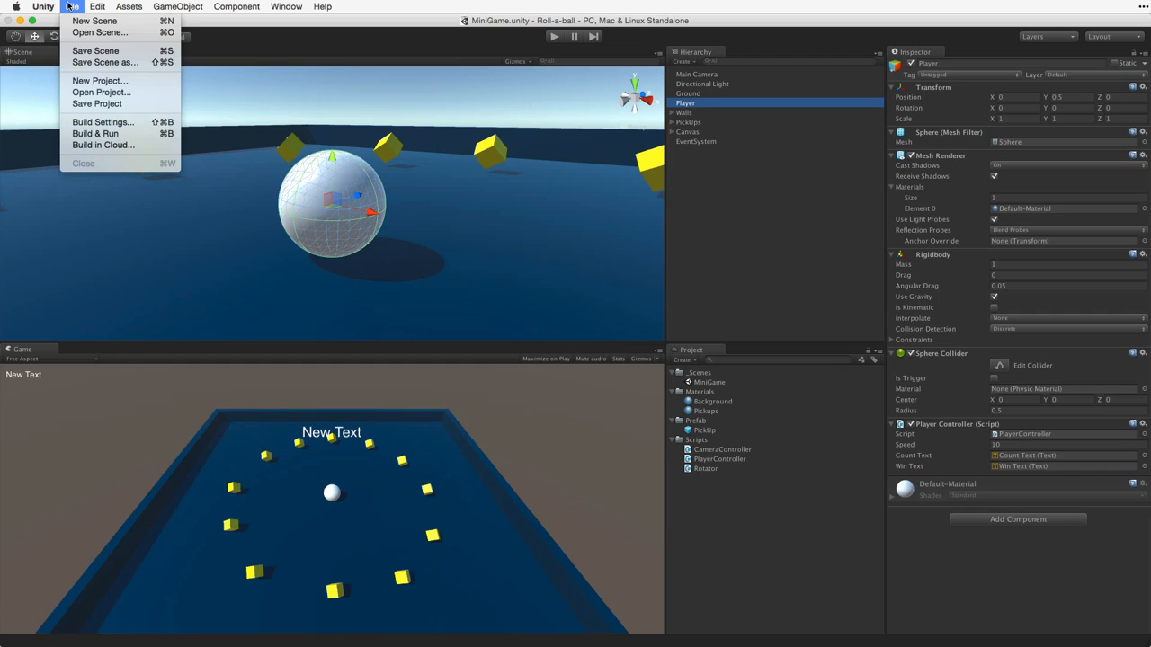
{"action": "mouse_move", "coordinate": [99, 81]}
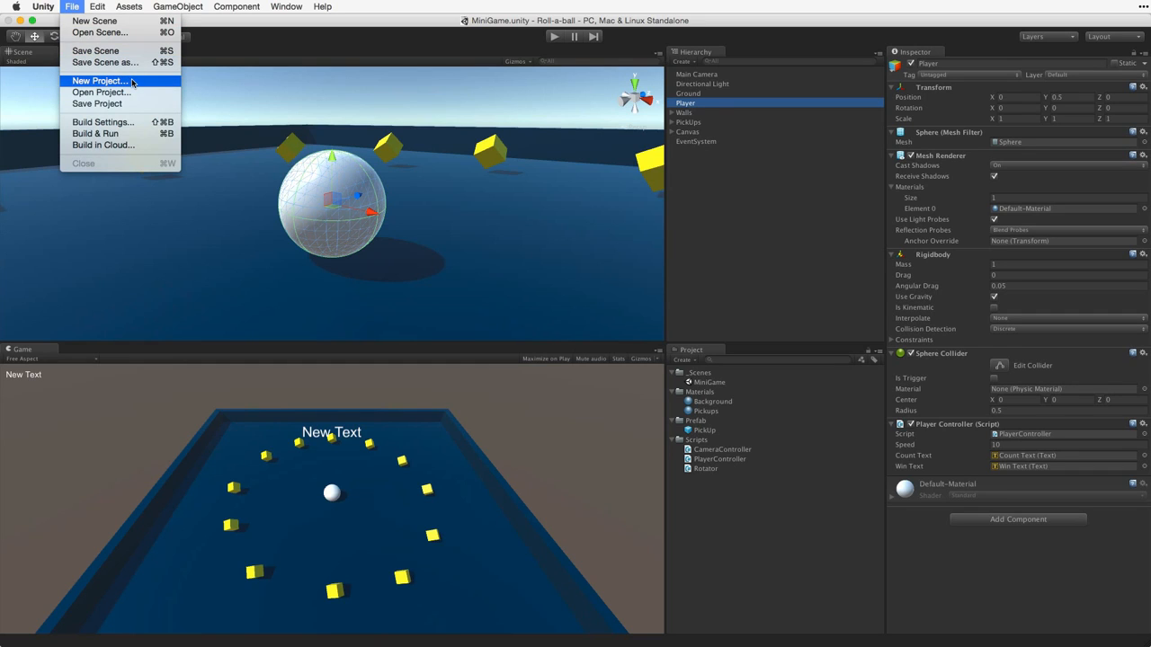
Step: Name the new project 'Roll a Ball' and set its location to the Desktop
{"action": "left_click", "coordinate": [99, 79]}
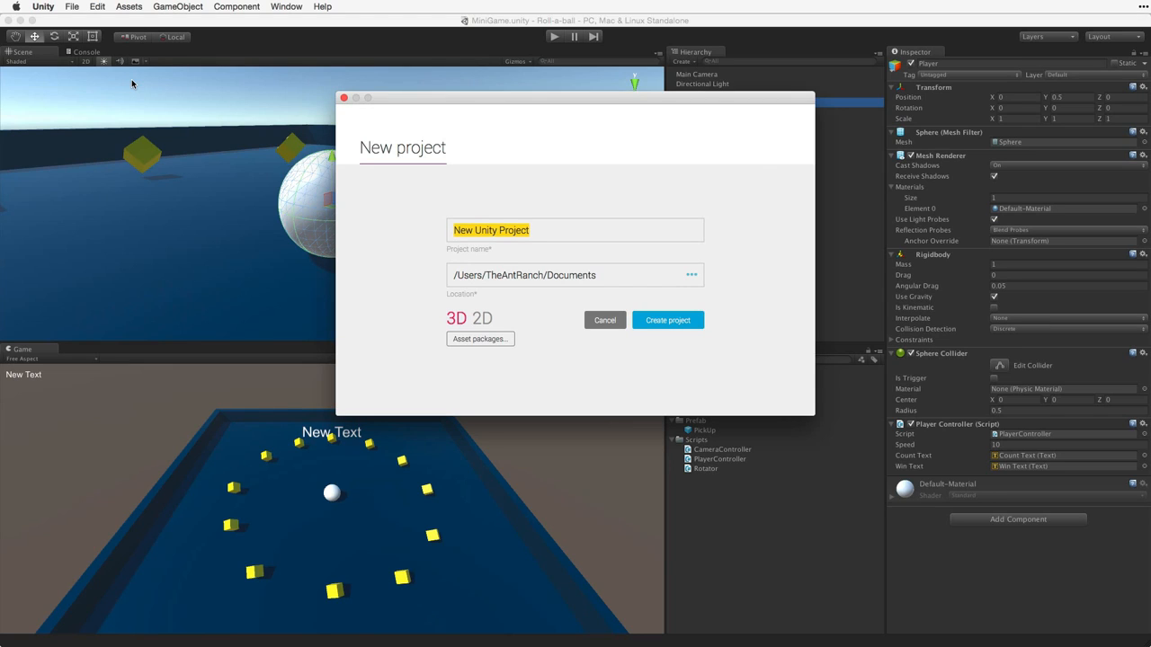
{"action": "type", "text": "Roll a Ball"}
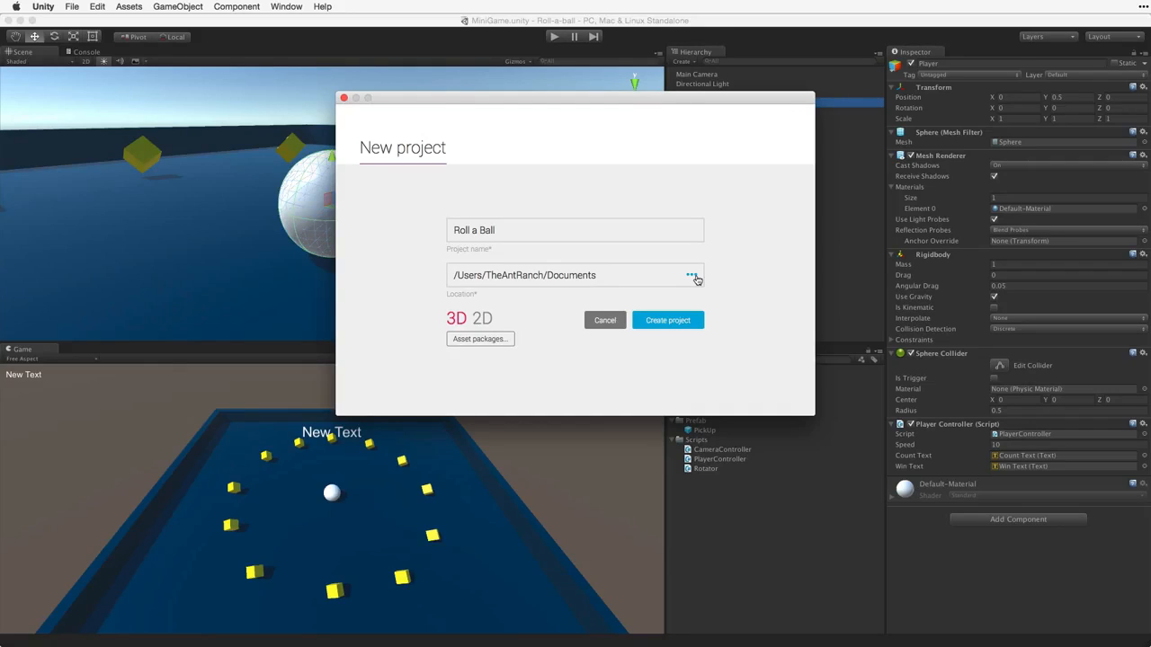
{"action": "left_click", "coordinate": [692, 276]}
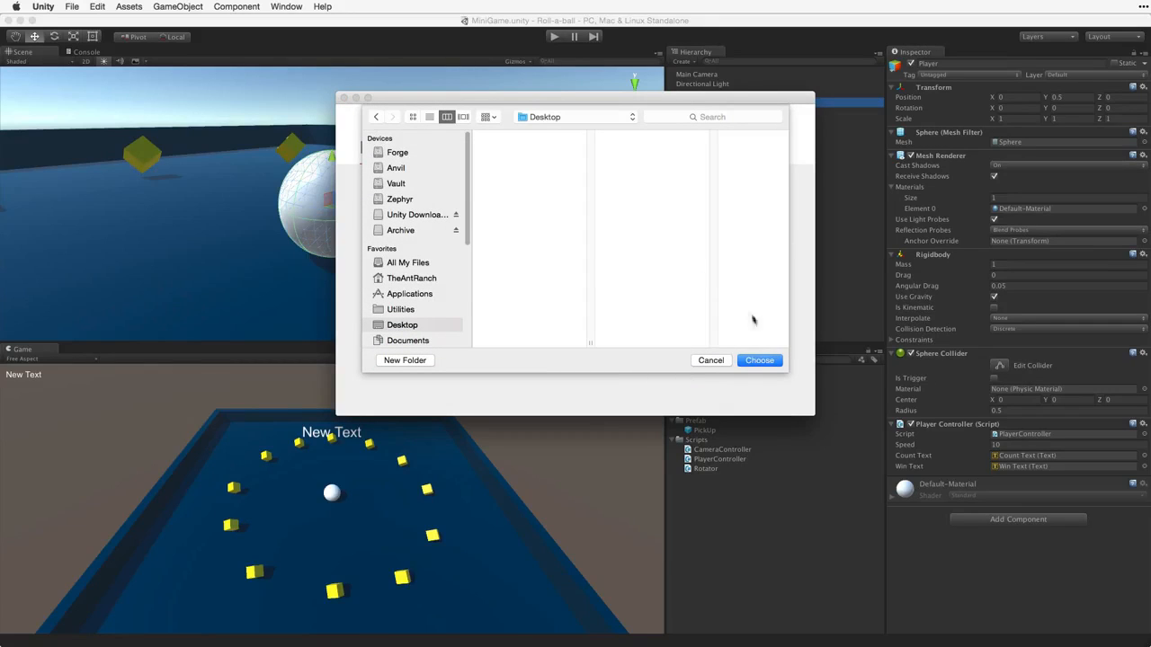
{"action": "mouse_move", "coordinate": [759, 360]}
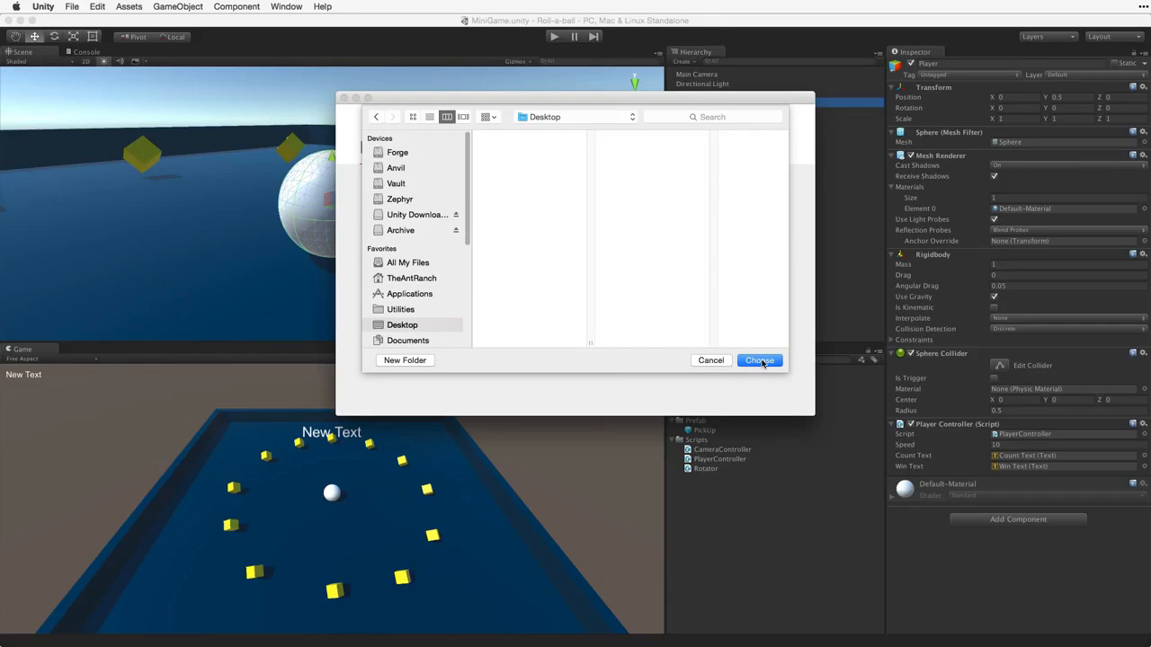
{"action": "left_click", "coordinate": [758, 360]}
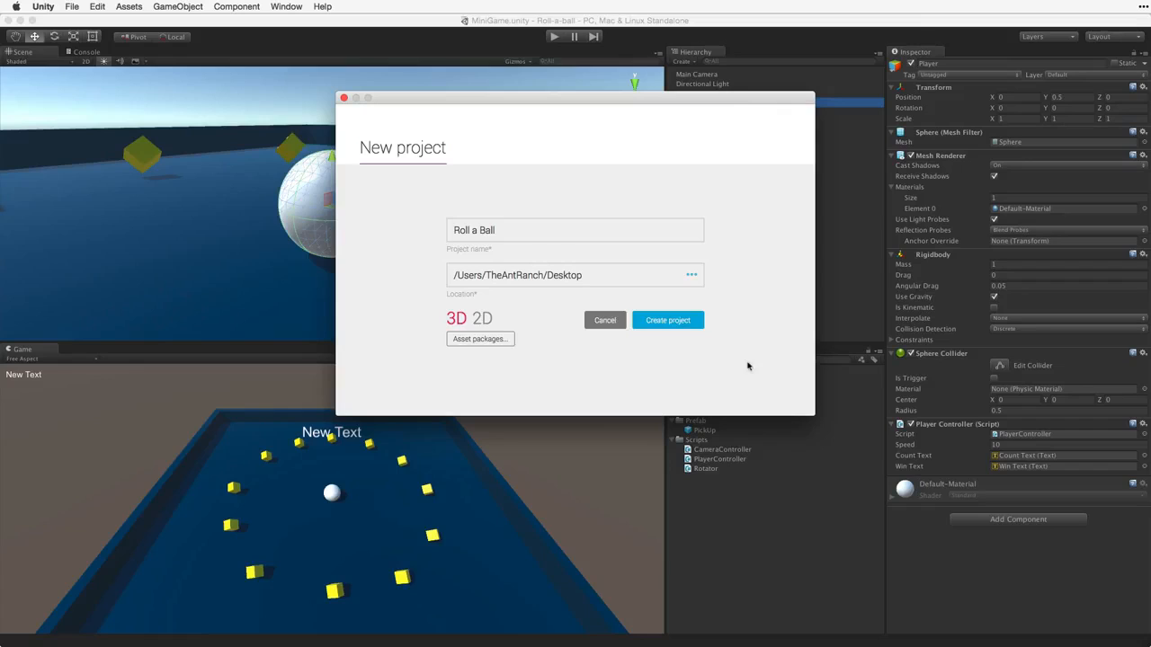
Step: Keep the project mode at 3D (after briefly toggling 2D) and create the project
{"action": "left_click", "coordinate": [482, 319]}
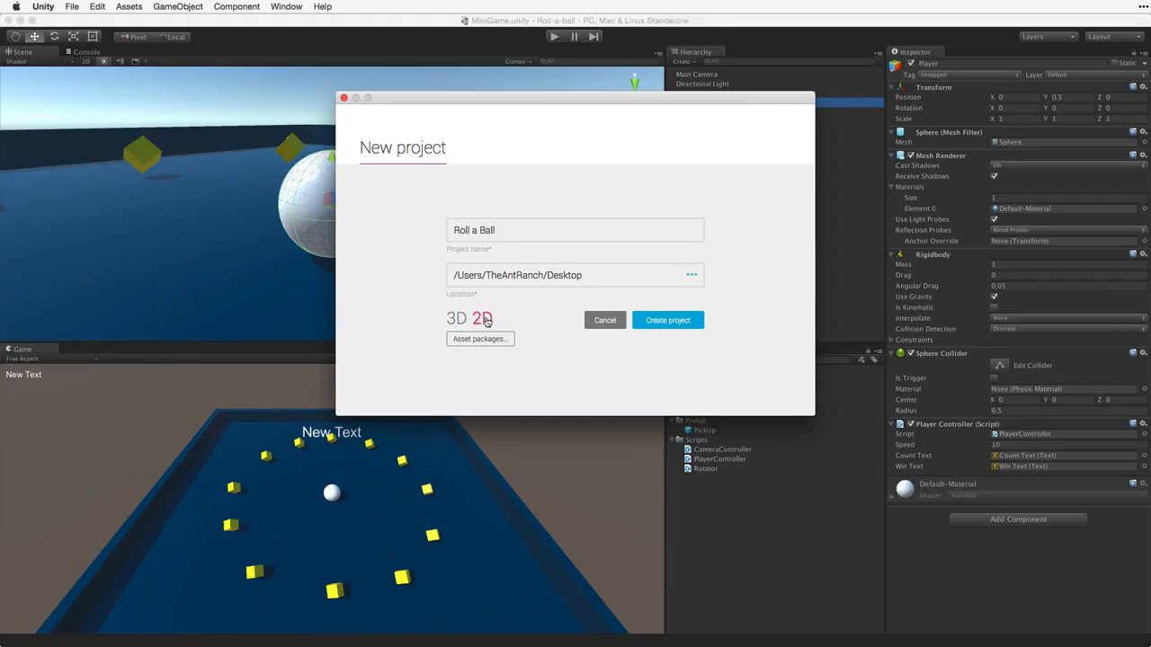
{"action": "left_click", "coordinate": [457, 318]}
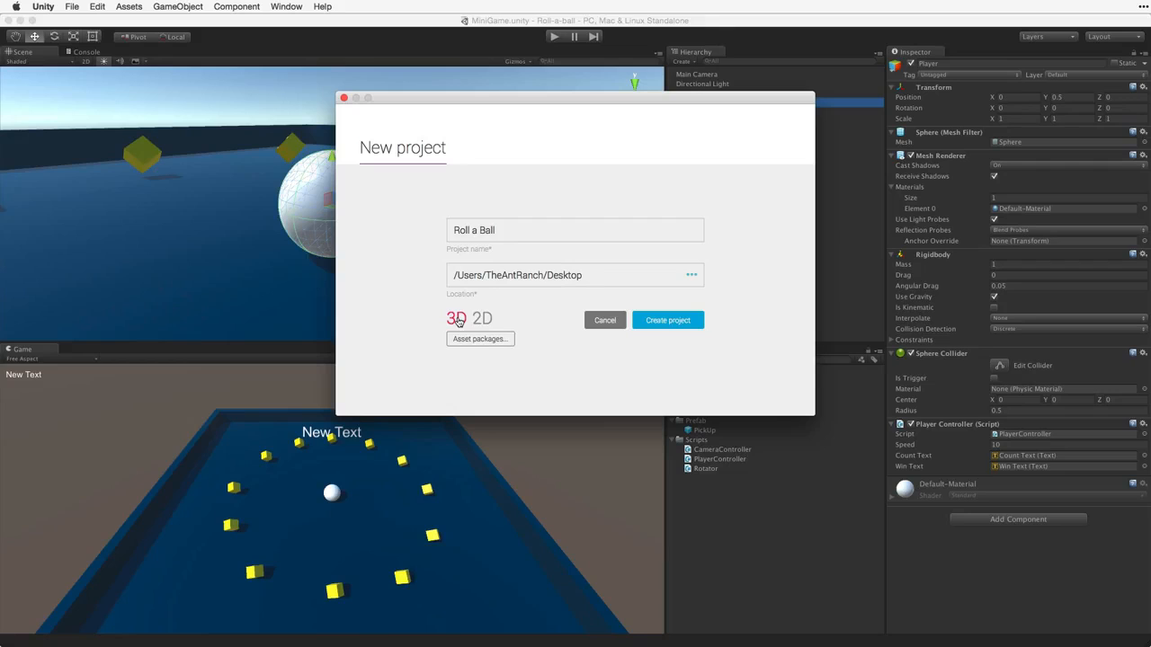
{"action": "mouse_move", "coordinate": [667, 320]}
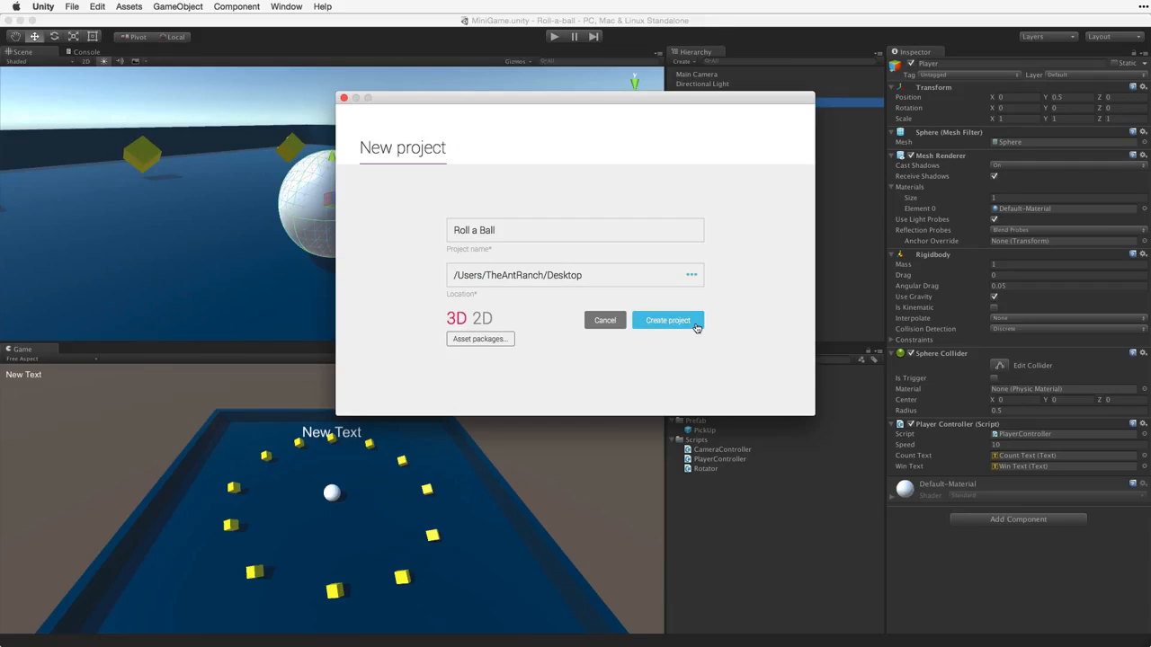
{"action": "left_click", "coordinate": [669, 320]}
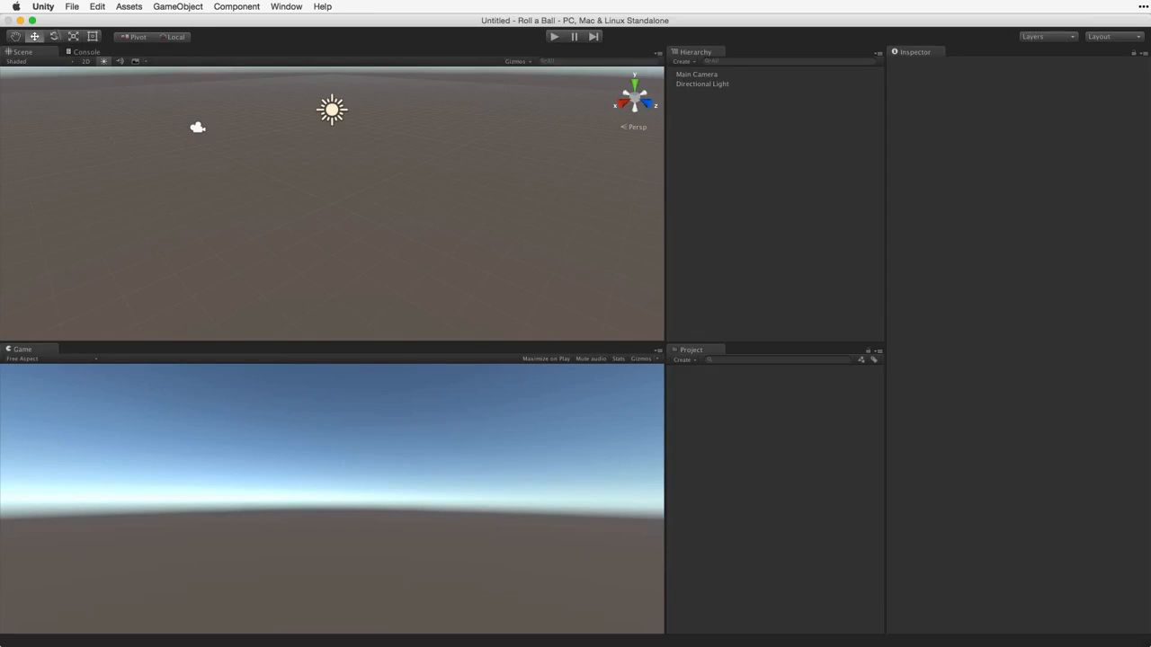
Step: Bring up the File menu in the newly loaded empty project
{"action": "left_click", "coordinate": [72, 7]}
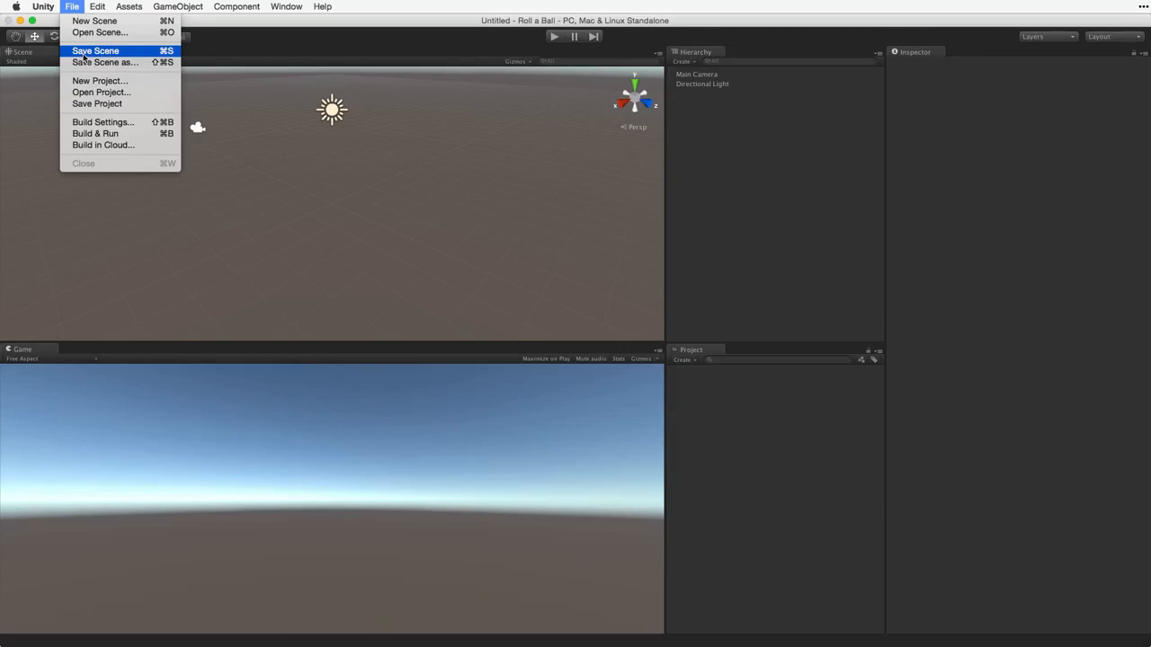
Step: Start saving the scene and create a new '_Scenes' folder in Assets
{"action": "left_click", "coordinate": [95, 50]}
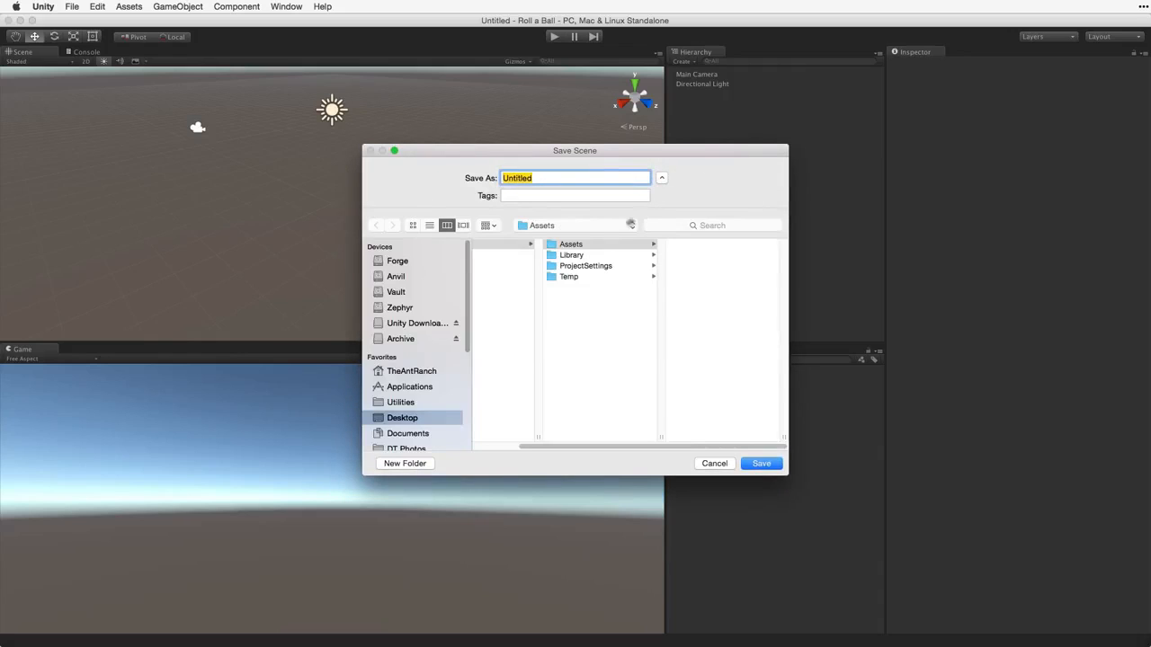
{"action": "left_click", "coordinate": [404, 464]}
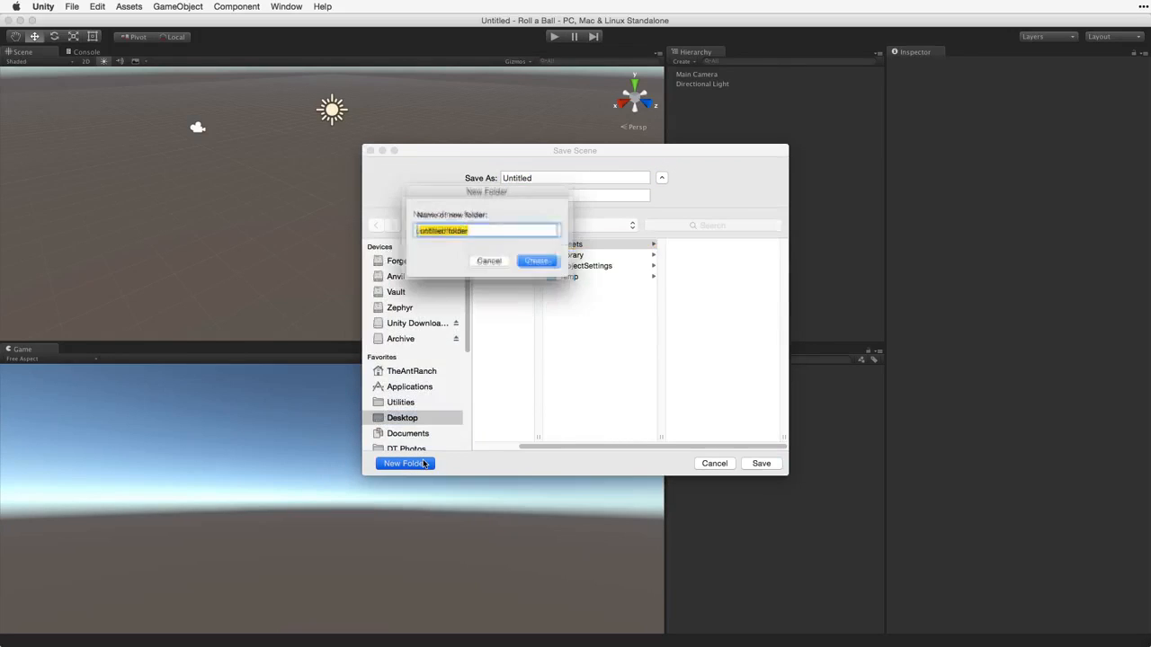
{"action": "type", "text": "_Scenes"}
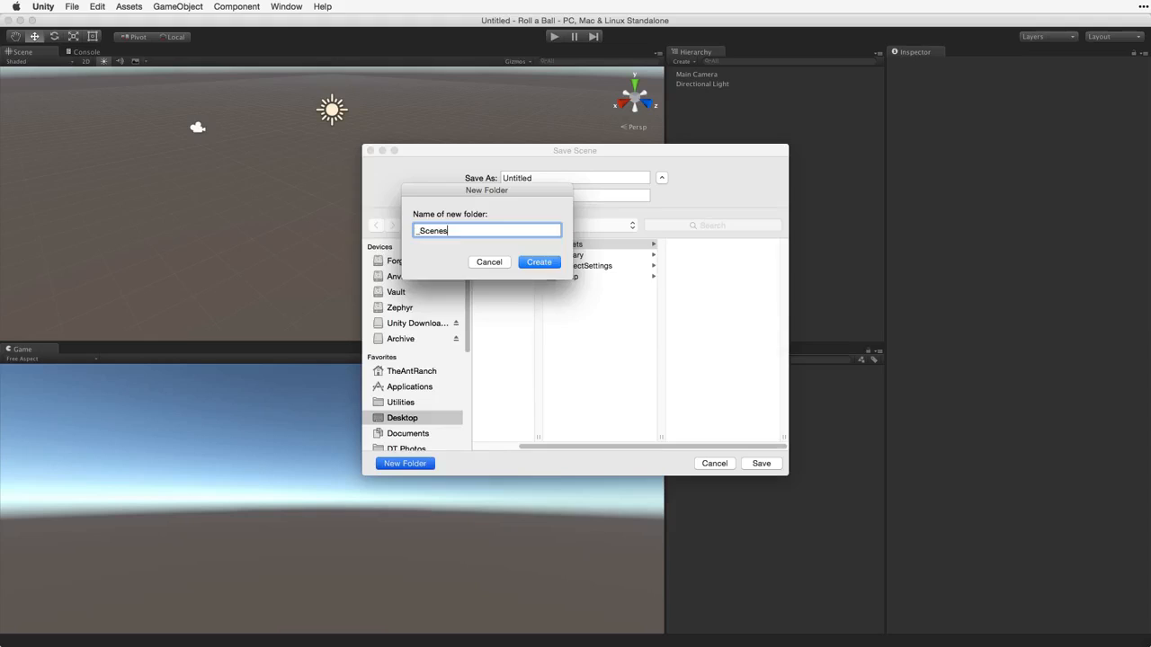
{"action": "left_click", "coordinate": [539, 262]}
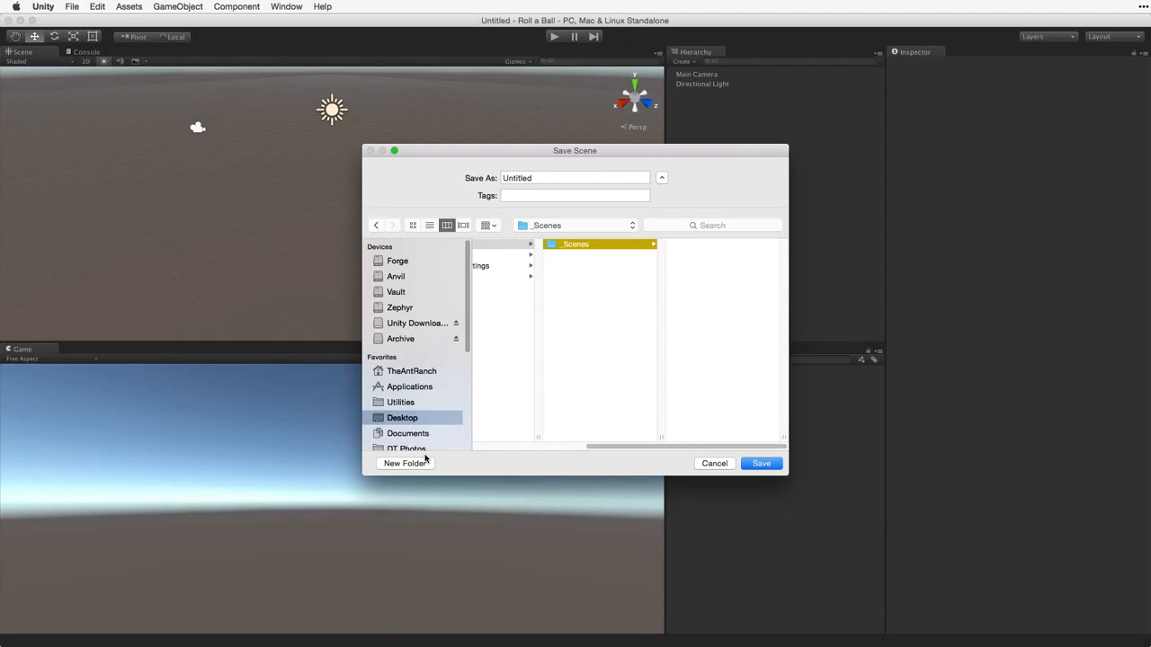
Step: Save the scene as 'MiniGame' inside the _Scenes folder
{"action": "left_click", "coordinate": [576, 178]}
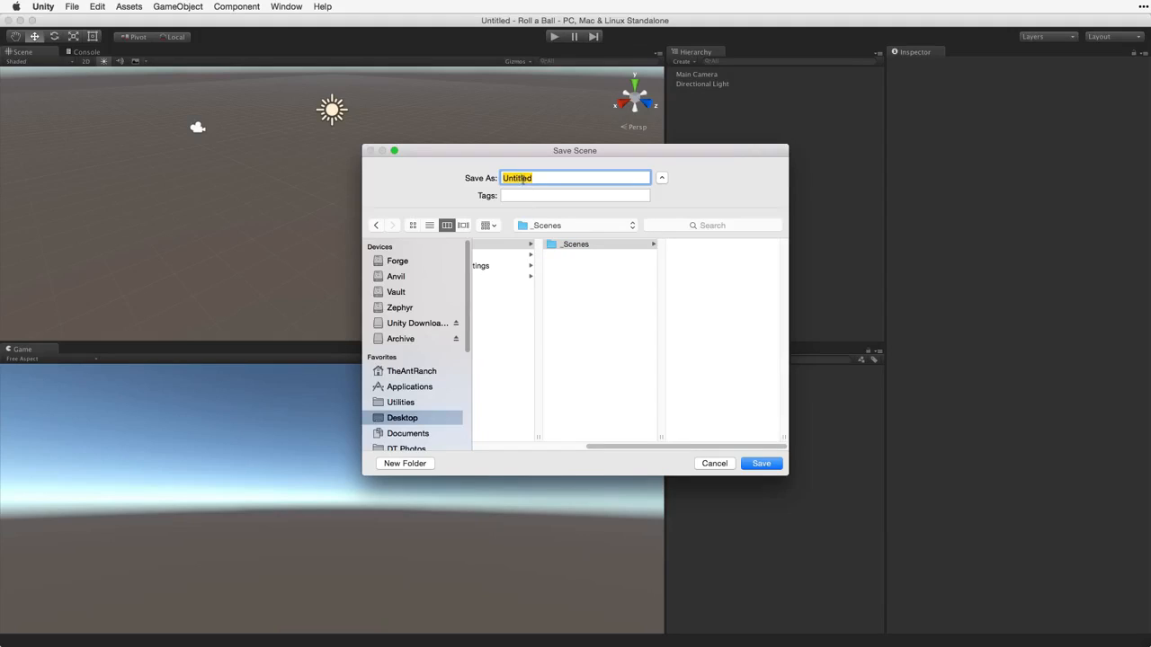
{"action": "type", "text": "MiniGame"}
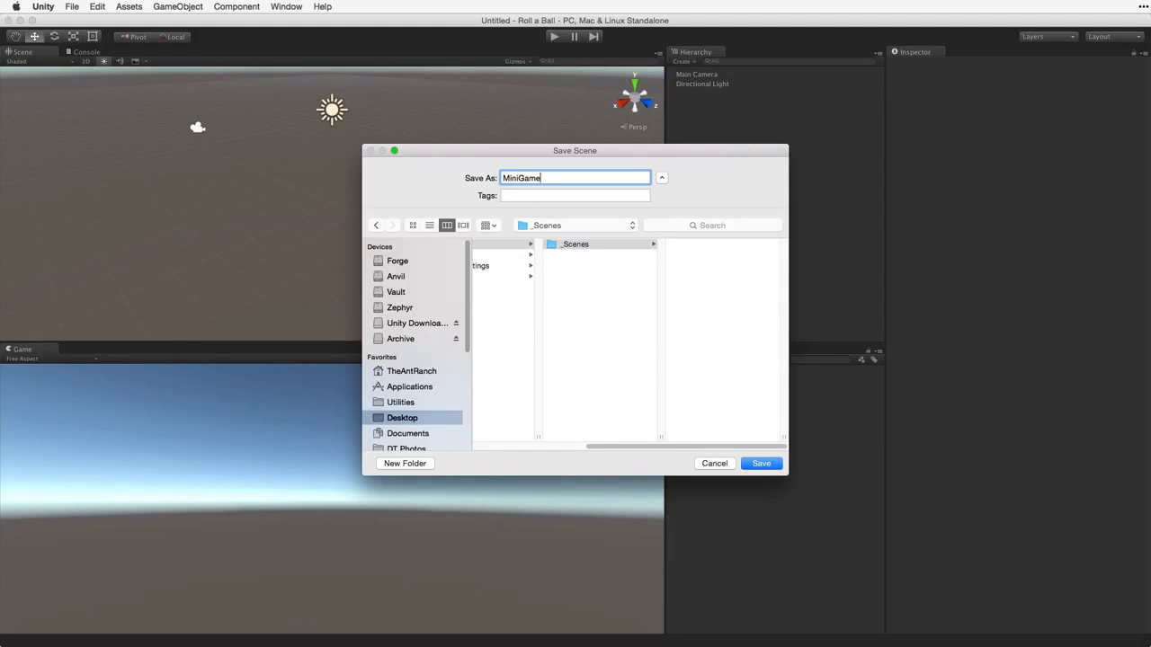
{"action": "left_click", "coordinate": [760, 464]}
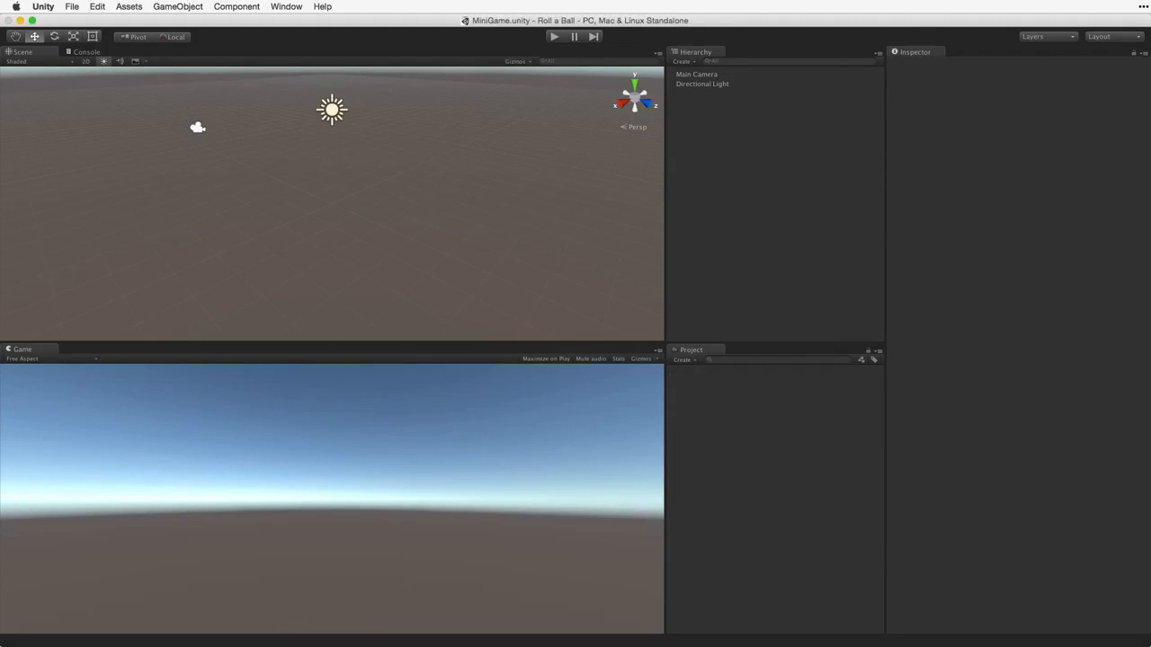
{"action": "left_click", "coordinate": [700, 372]}
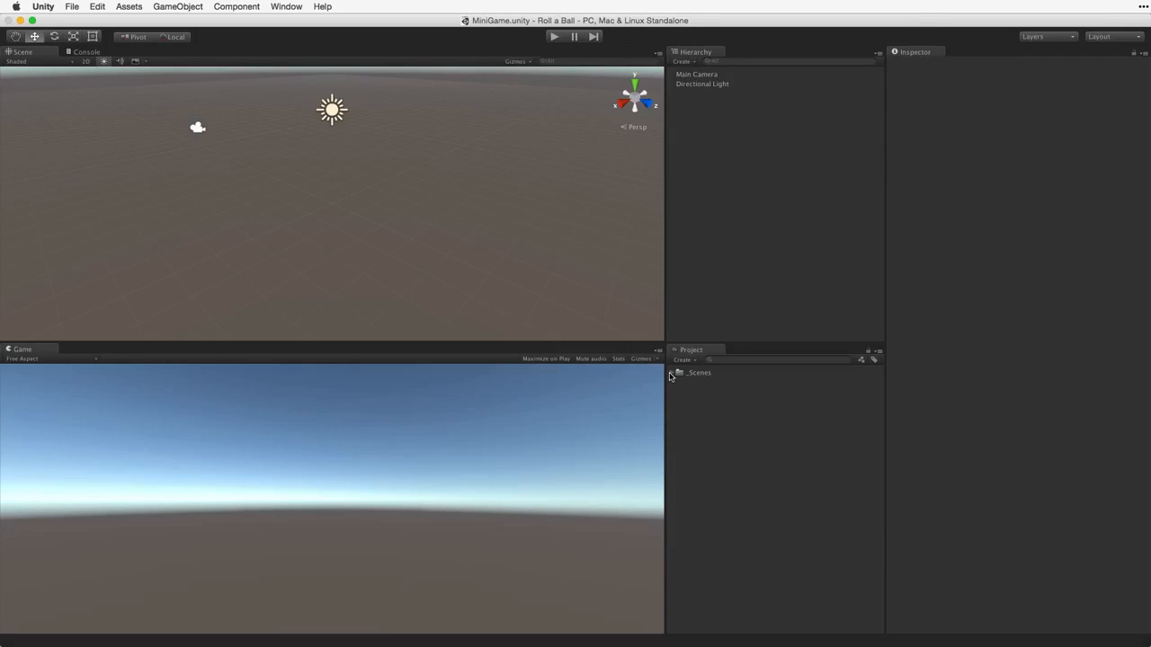
Step: Reveal the MiniGame scene in _Scenes and bring up the GameObject menu
{"action": "left_click", "coordinate": [708, 382]}
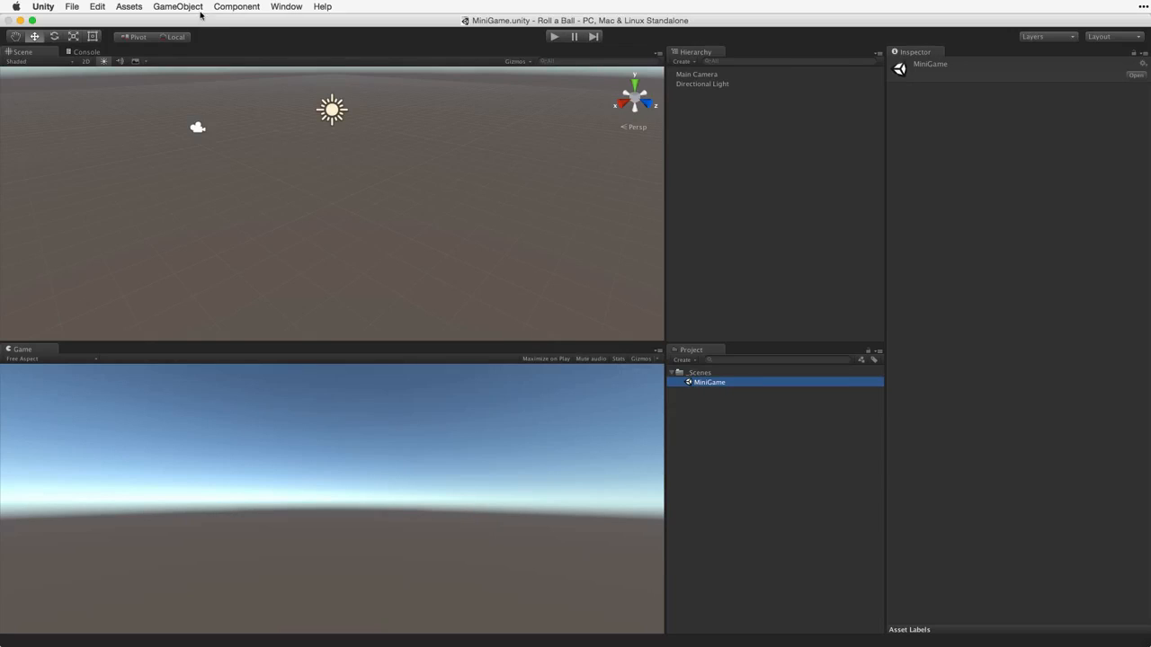
{"action": "left_click", "coordinate": [177, 8]}
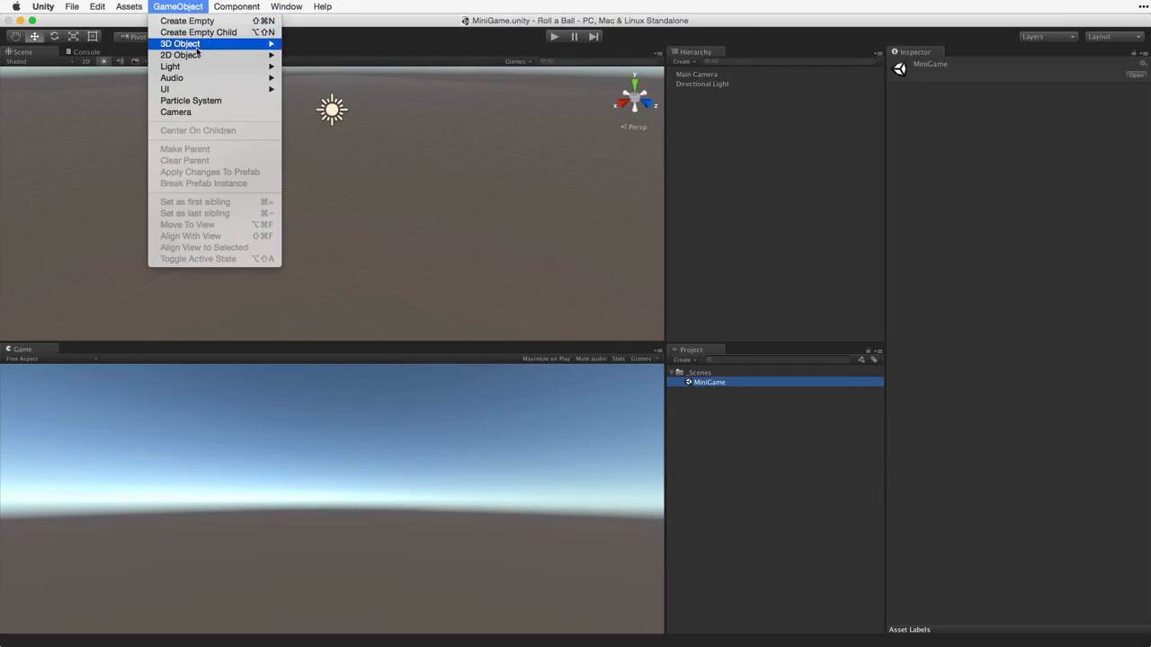
{"action": "mouse_move", "coordinate": [180, 43]}
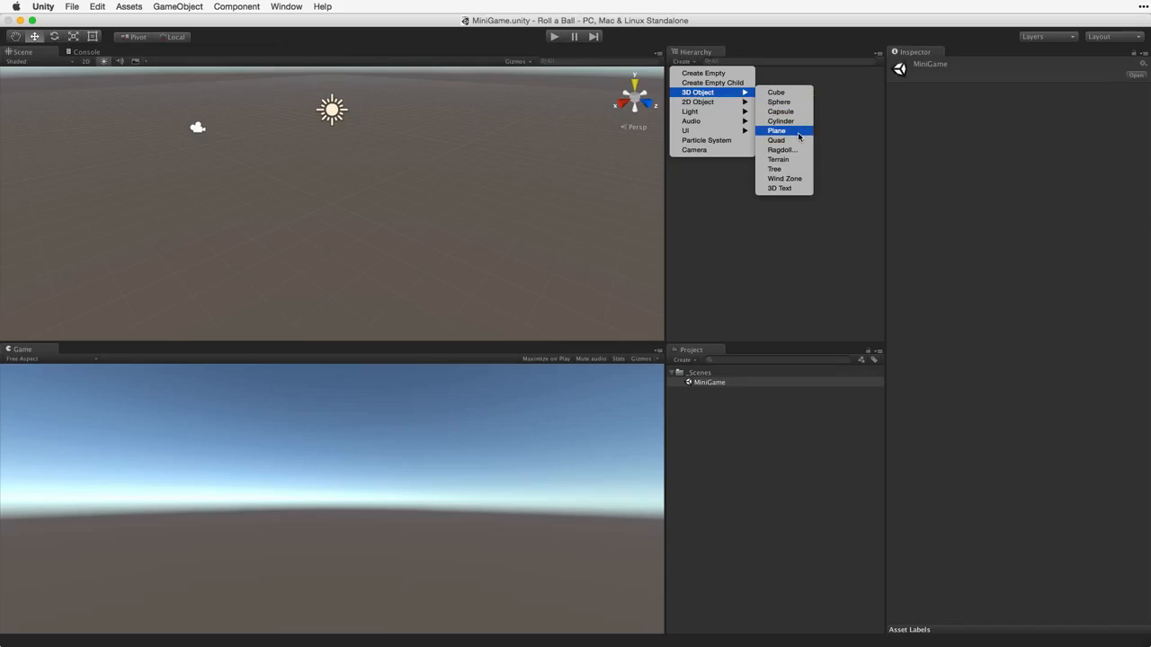
Step: Add a plane named Ground and reset its transform to the world origin
{"action": "left_click", "coordinate": [777, 130]}
{"action": "type", "text": "Ground"}
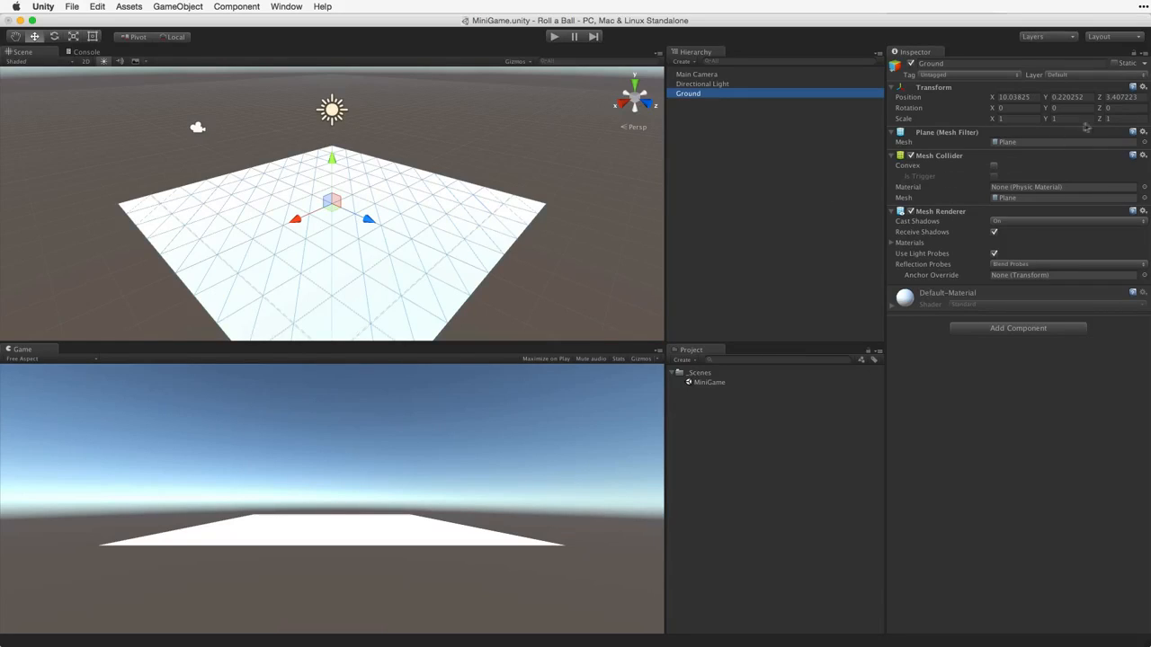
{"action": "left_click", "coordinate": [1143, 87]}
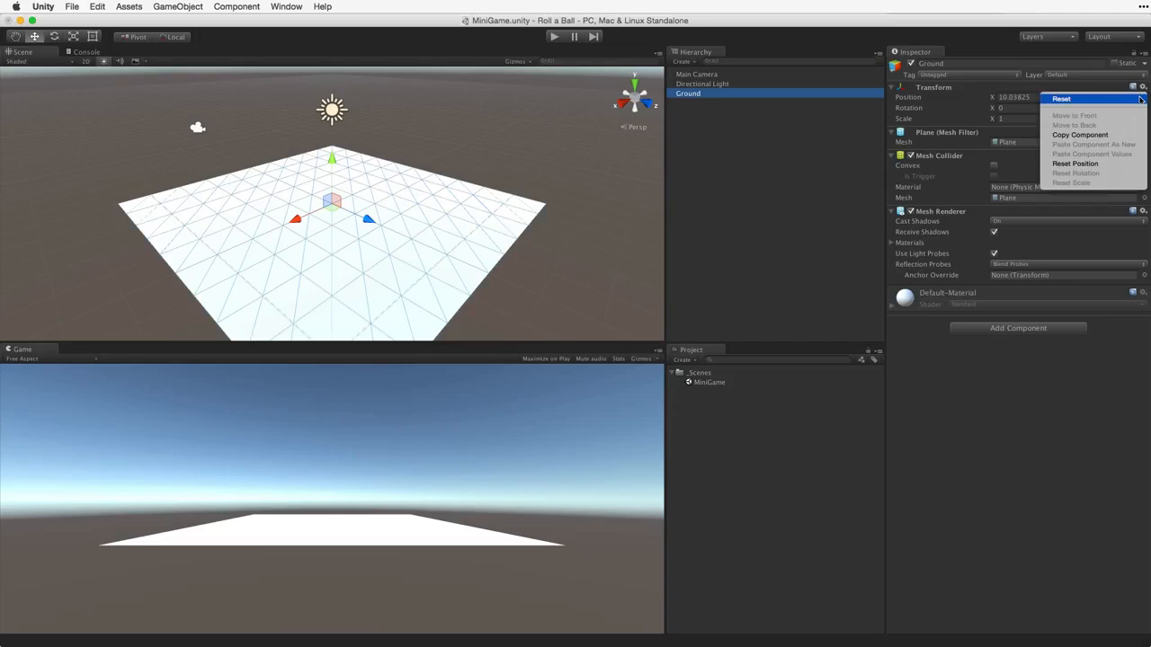
{"action": "left_click", "coordinate": [1061, 99]}
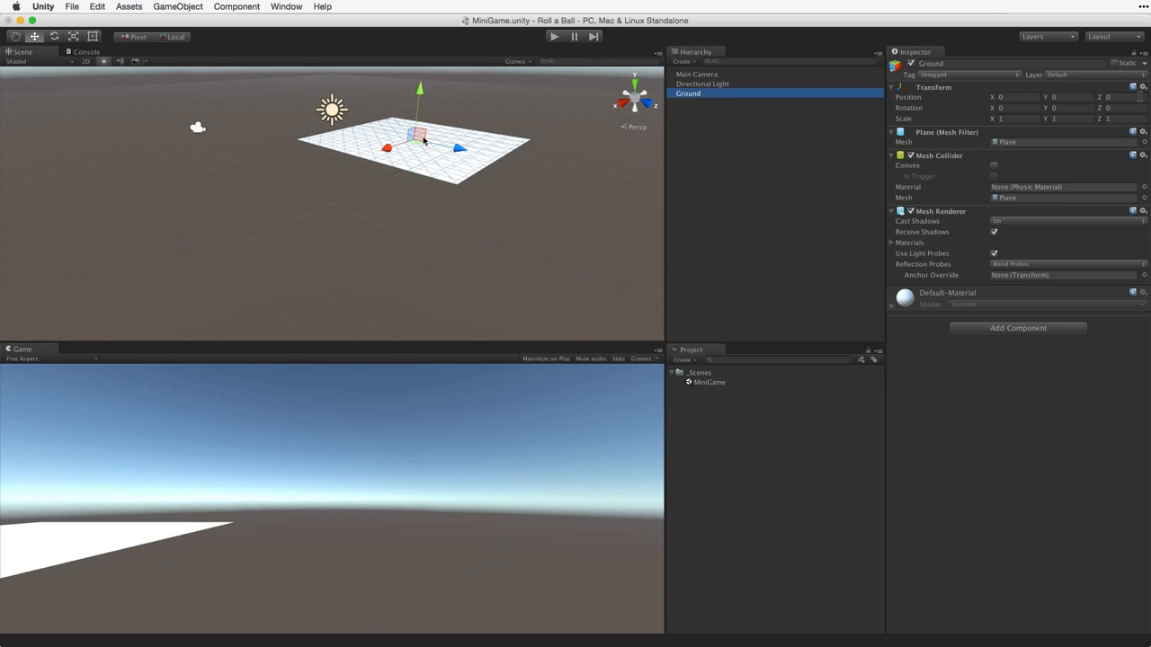
Step: Centre the Scene view on the Ground plane with Frame Selected
{"action": "left_click", "coordinate": [97, 8]}
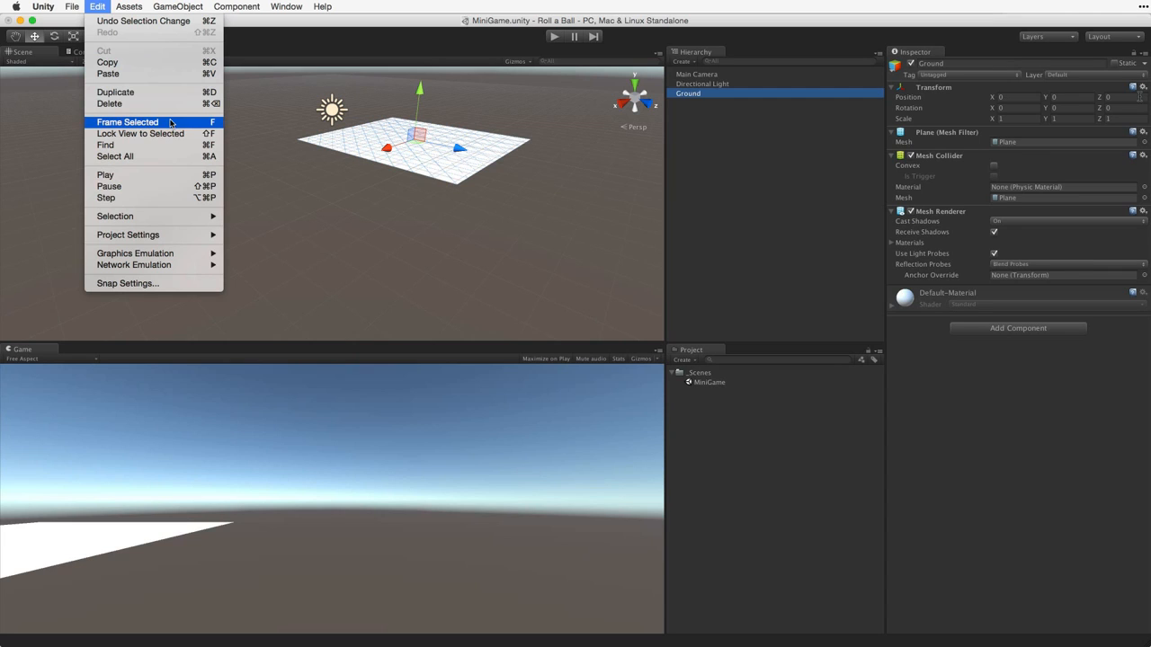
{"action": "left_click", "coordinate": [125, 122]}
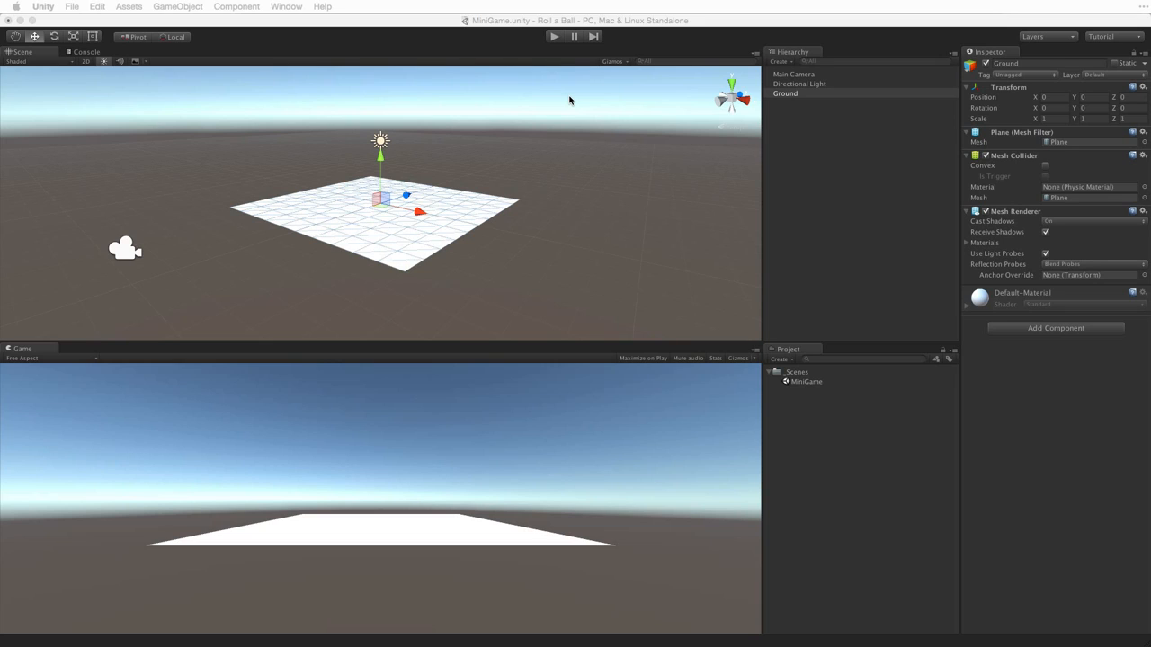
Step: Adjust scene gizmo display and enter a Ground scale value of 2.83
{"action": "left_click", "coordinate": [615, 61]}
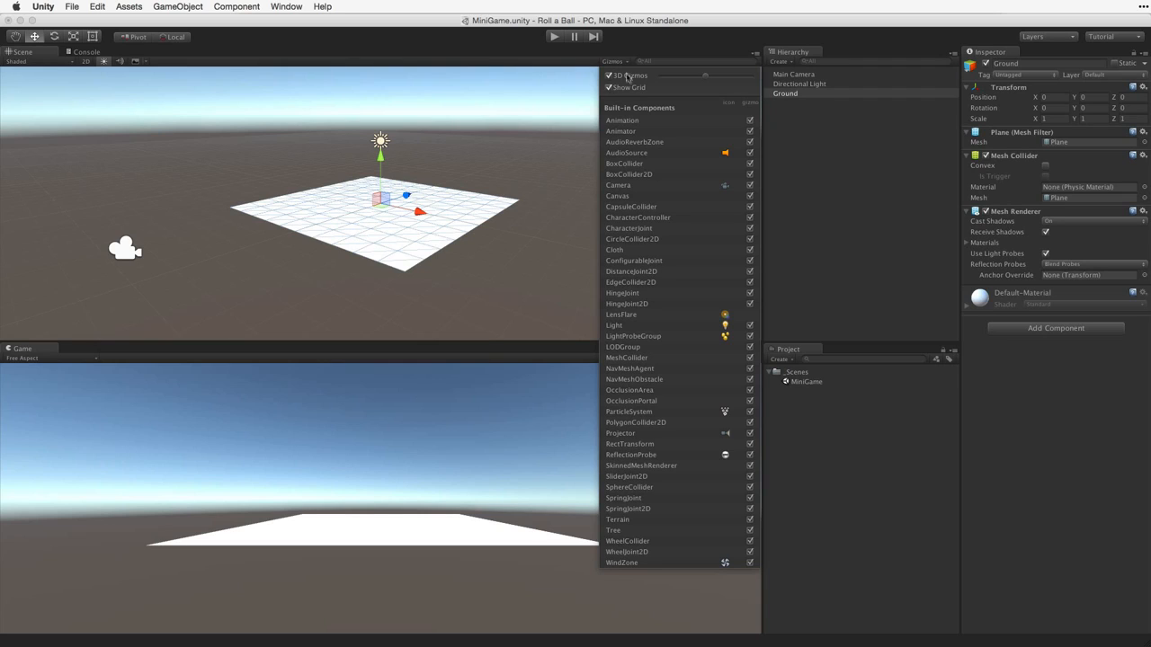
{"action": "left_click", "coordinate": [610, 86]}
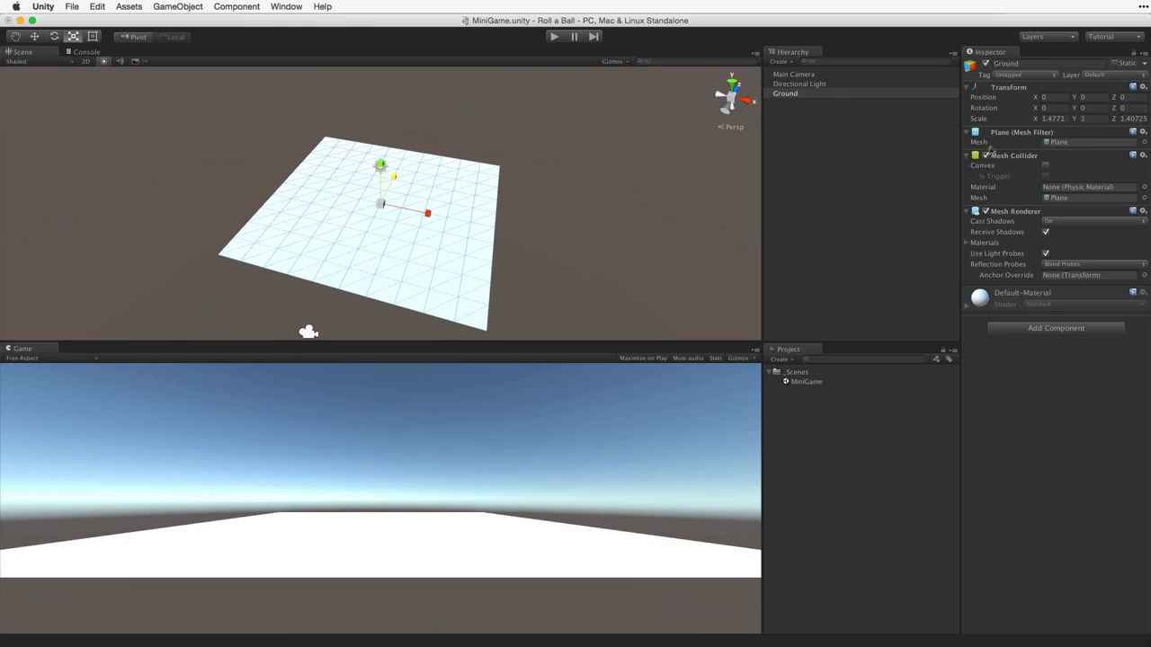
{"action": "type", "text": "2.83"}
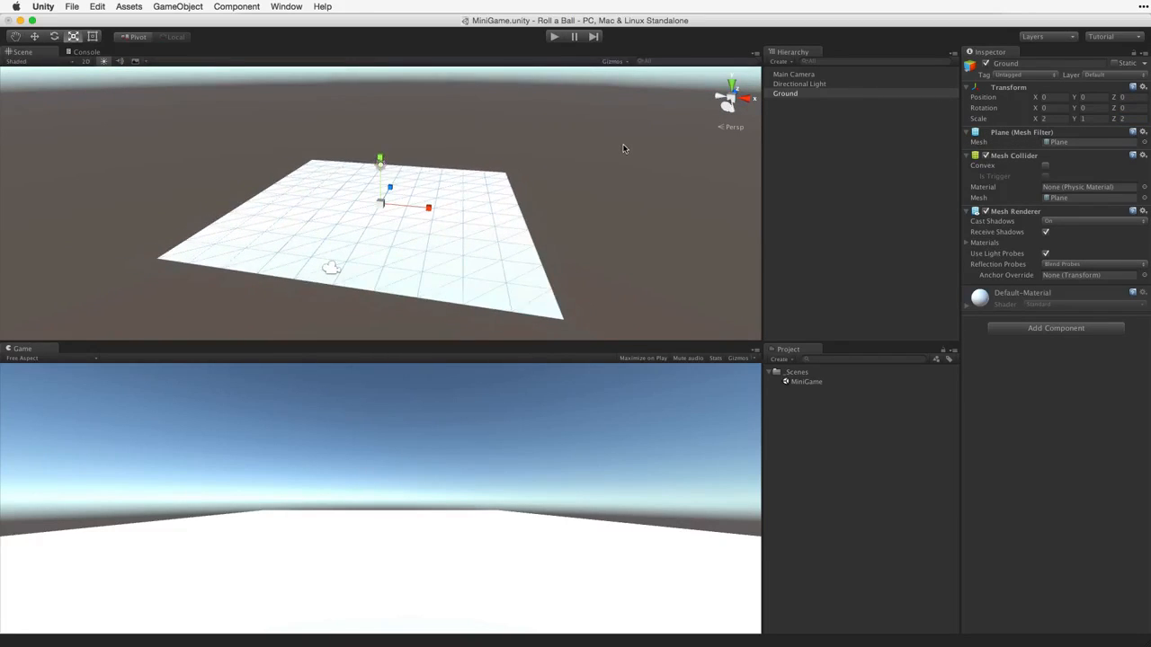
Step: Scale Ground with the vertical handle, then set its Y scale back to 1
{"action": "left_click_drag", "start_coordinate": [381, 160], "coordinate": [381, 107]}
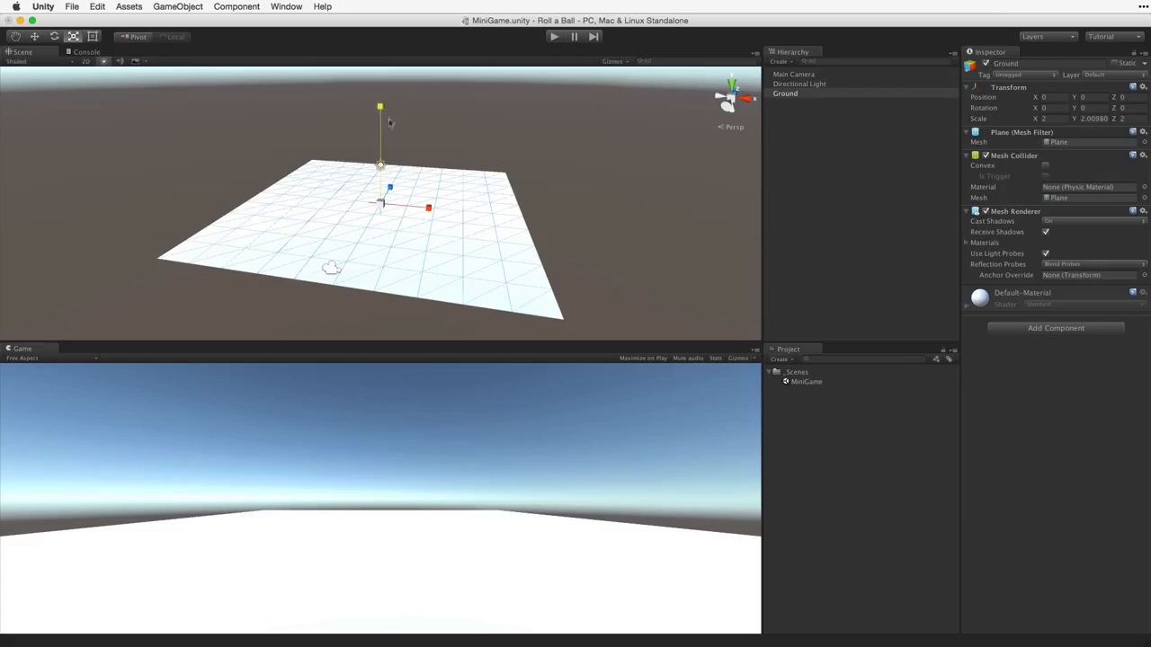
{"action": "left_click_drag", "start_coordinate": [381, 108], "coordinate": [381, 159]}
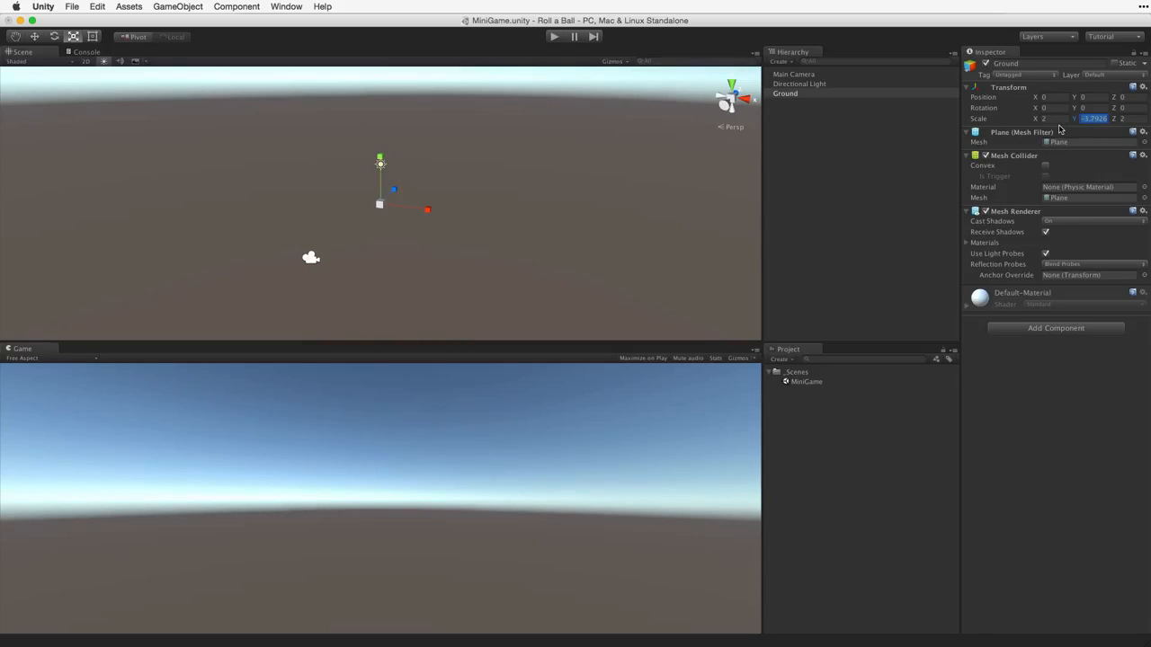
{"action": "type", "text": "1"}
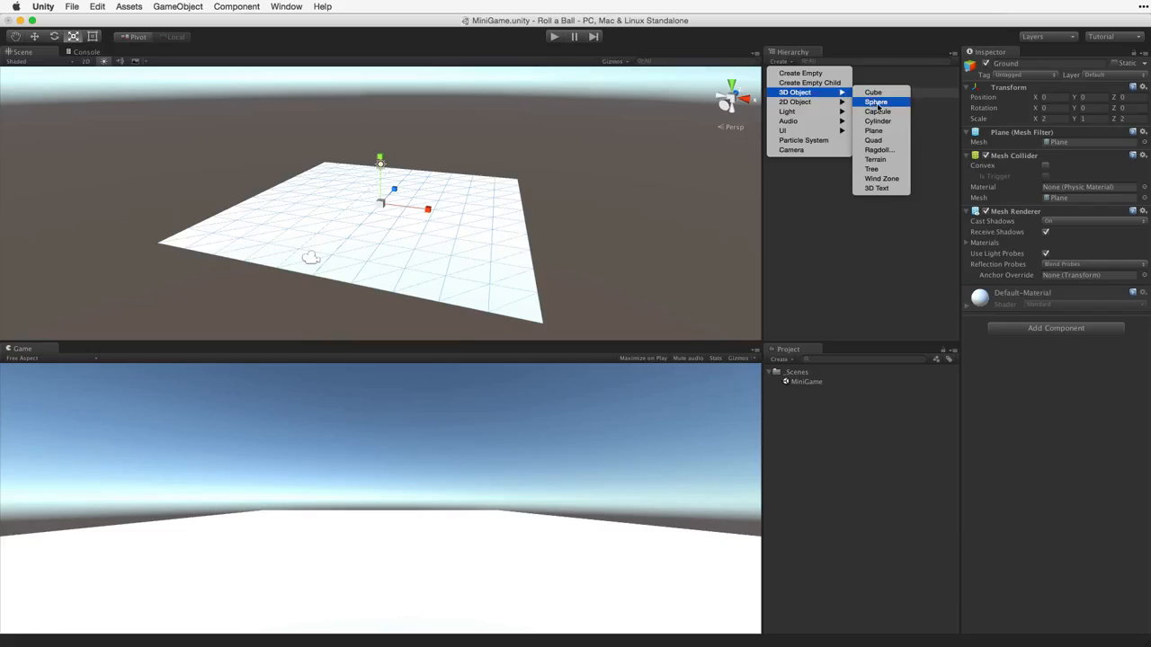
Step: Add a sphere named Player and reset its transform to the origin
{"action": "left_click", "coordinate": [875, 101]}
{"action": "type", "text": "Player"}
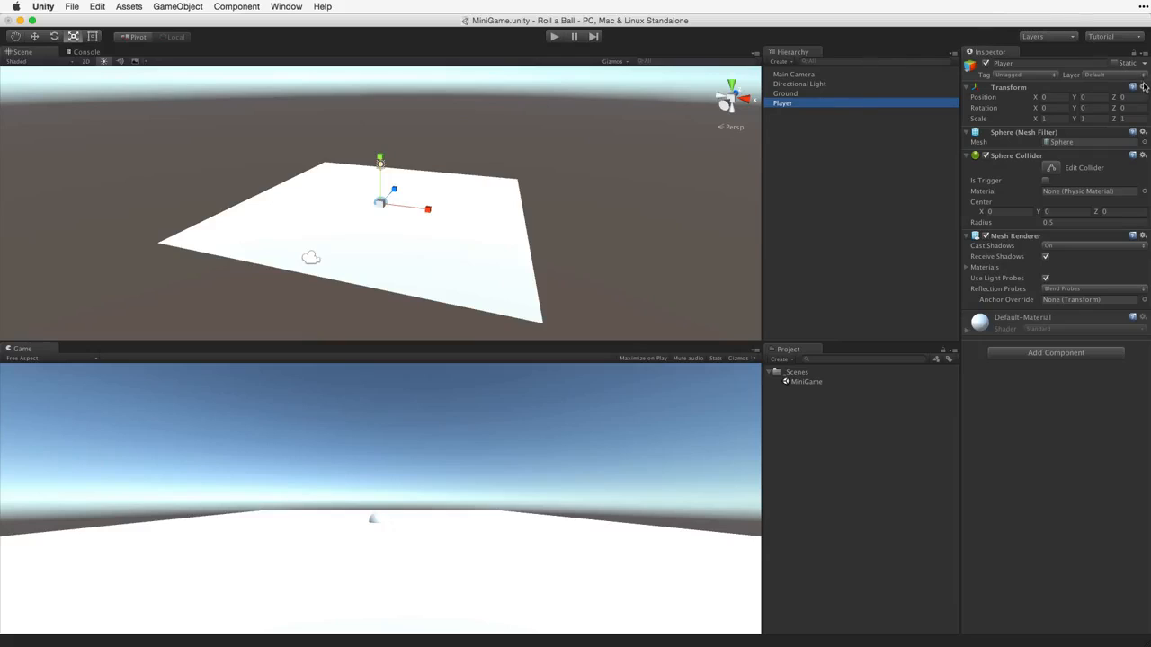
{"action": "left_click", "coordinate": [1144, 86]}
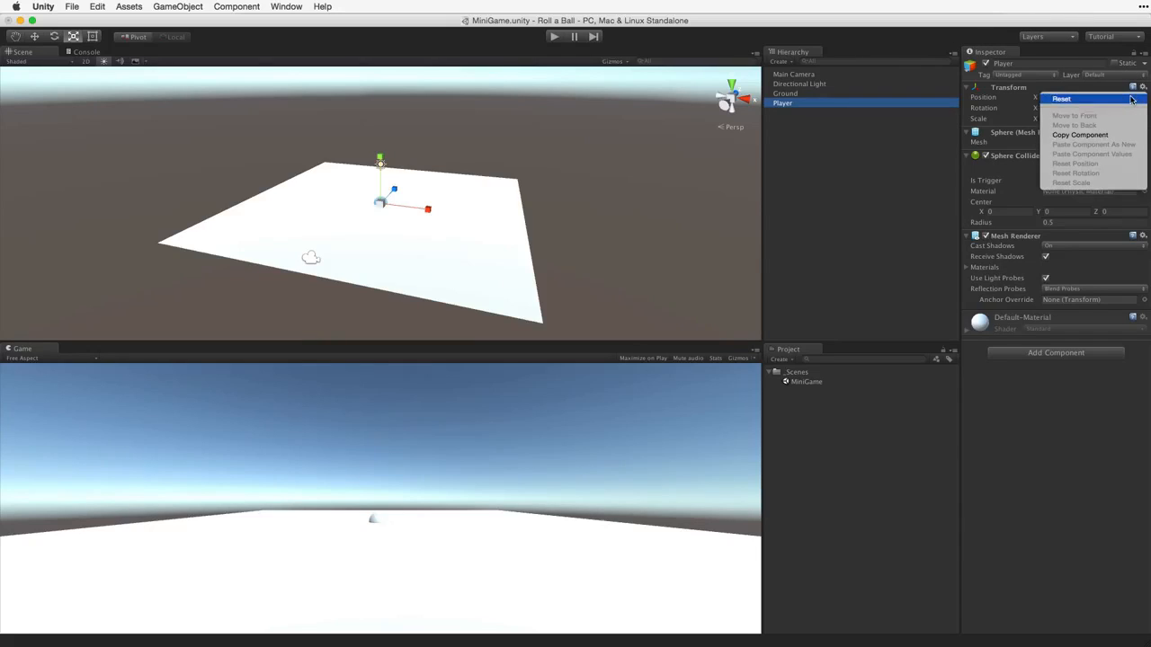
{"action": "left_click", "coordinate": [1061, 97]}
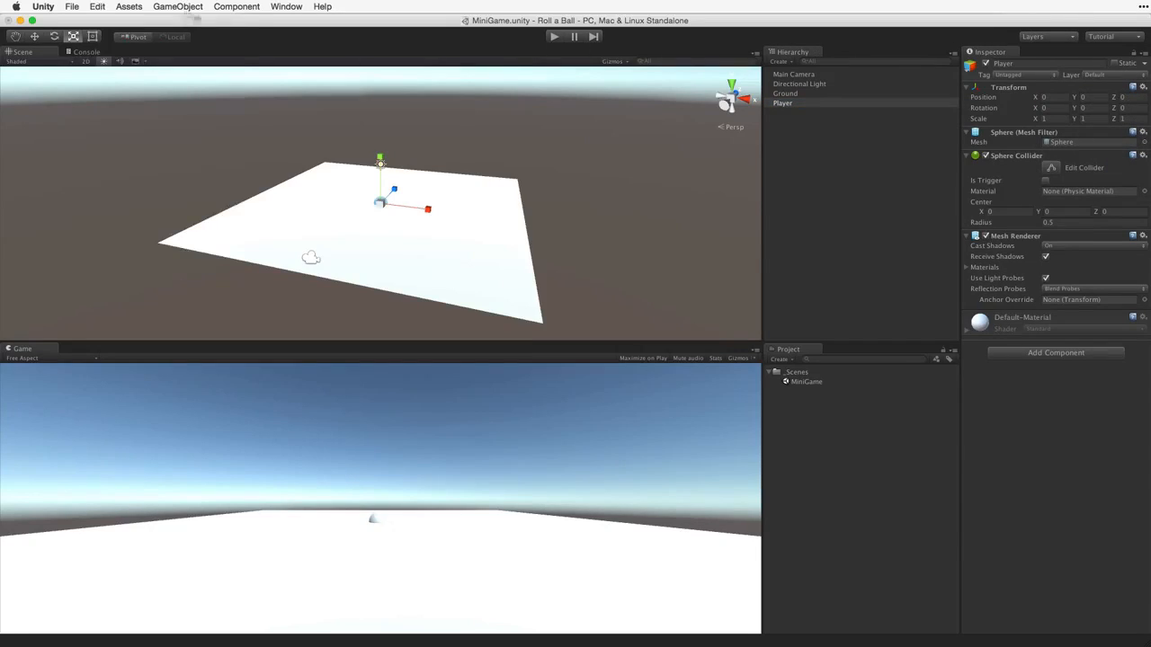
{"action": "left_click", "coordinate": [97, 7]}
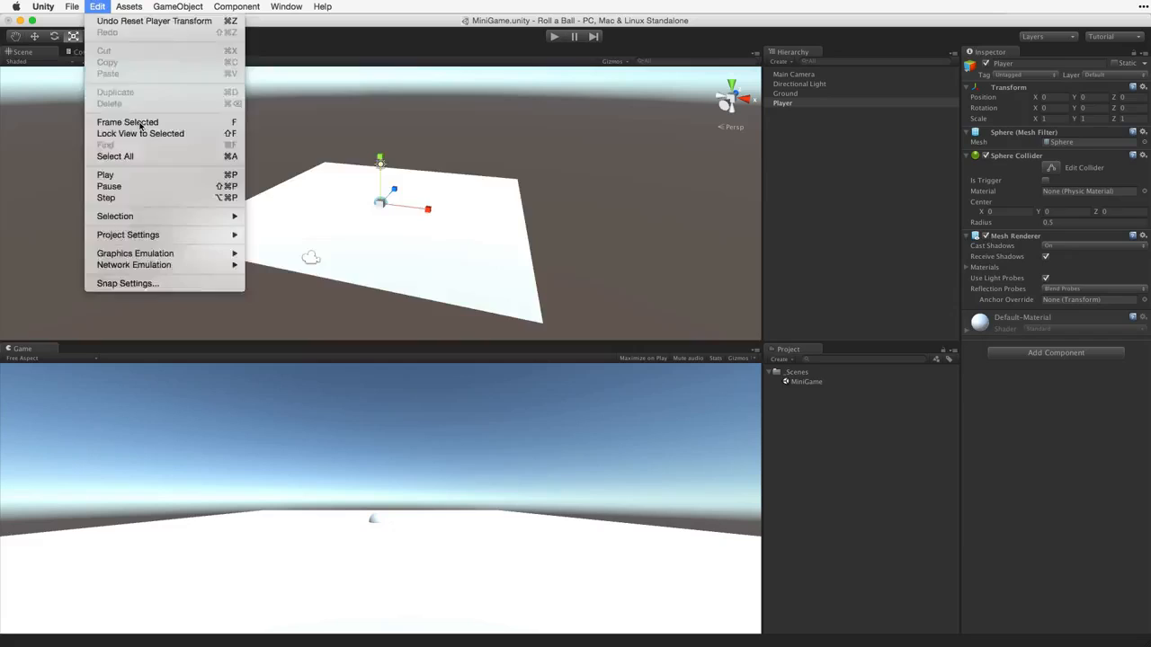
{"action": "left_click", "coordinate": [126, 122]}
{"action": "type", "text": ".5"}
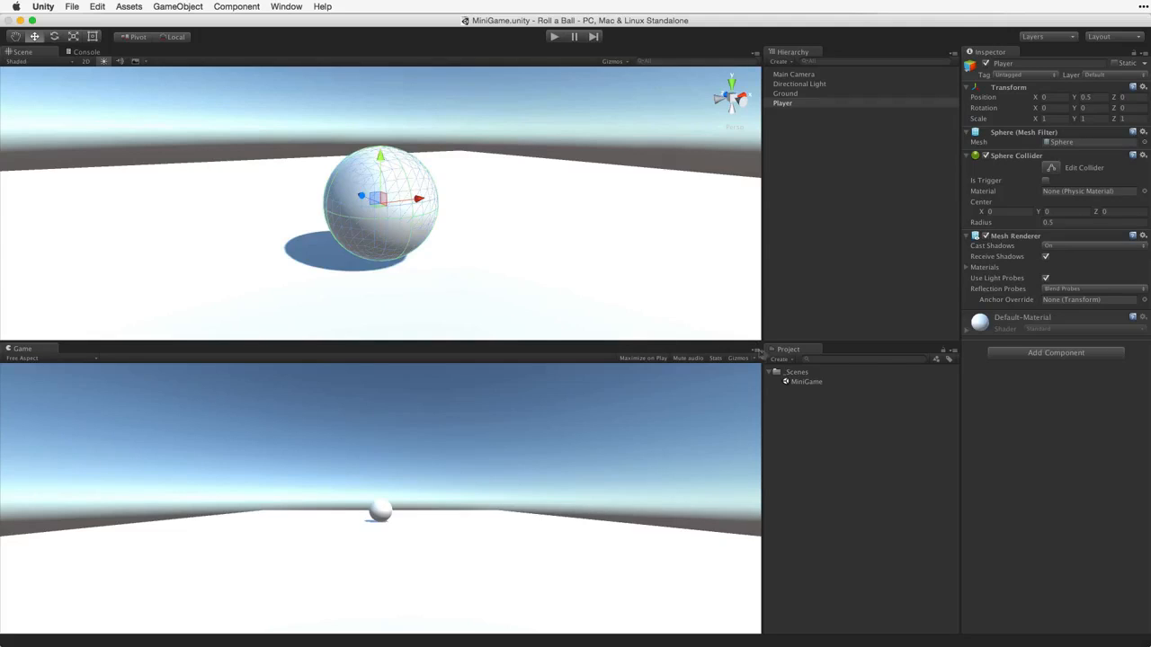
Step: Create a 'Materials' folder and a new material named Background inside it
{"action": "left_click", "coordinate": [781, 360]}
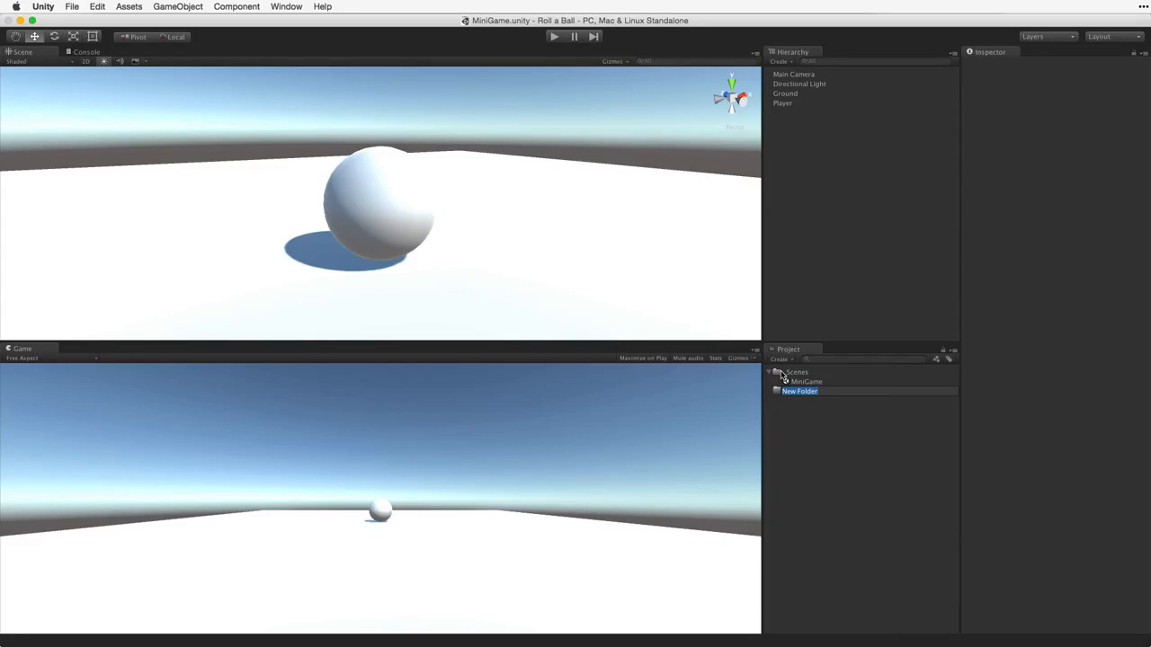
{"action": "type", "text": "Materials"}
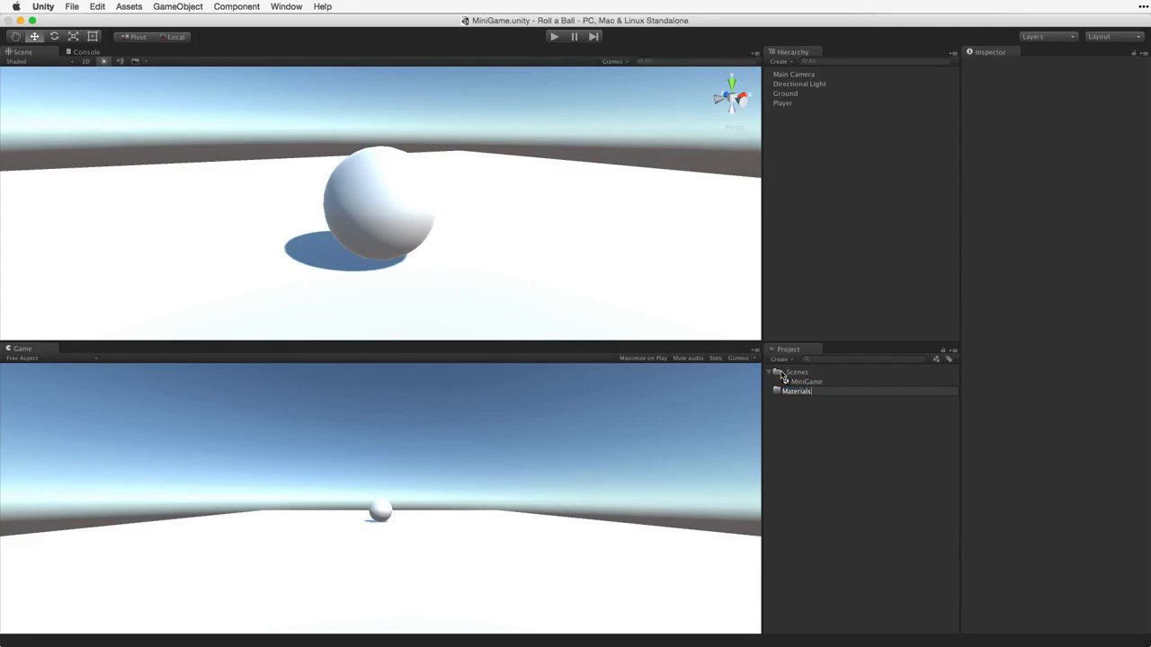
{"action": "left_click", "coordinate": [797, 392]}
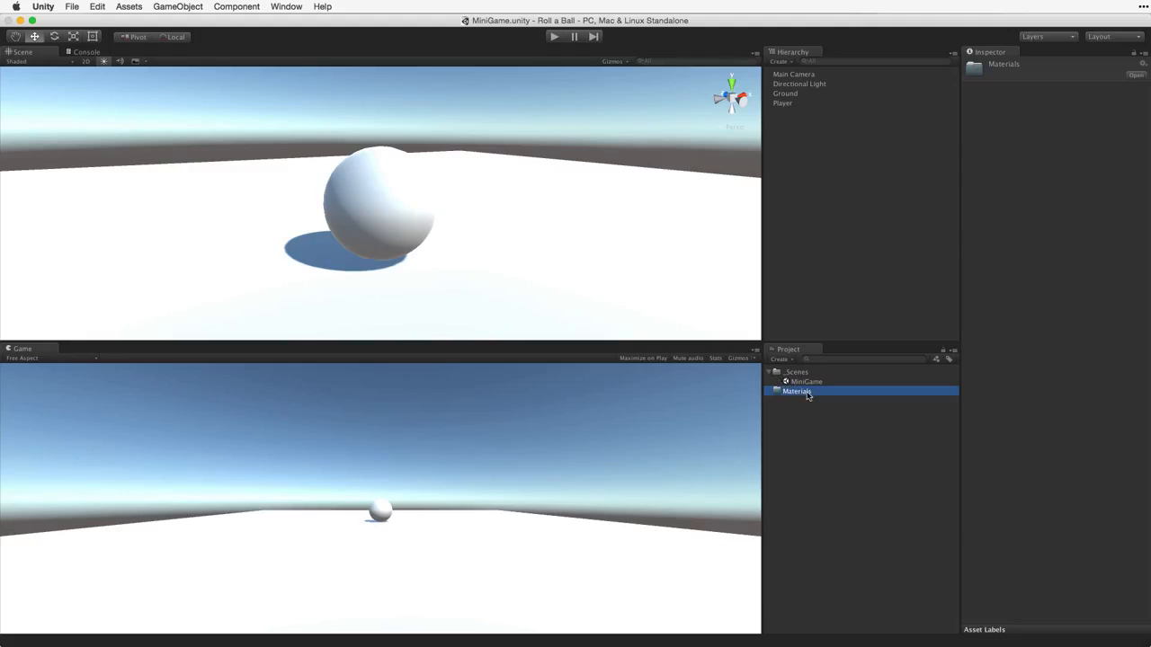
{"action": "left_click", "coordinate": [780, 359]}
{"action": "type", "text": "Backgroun"}
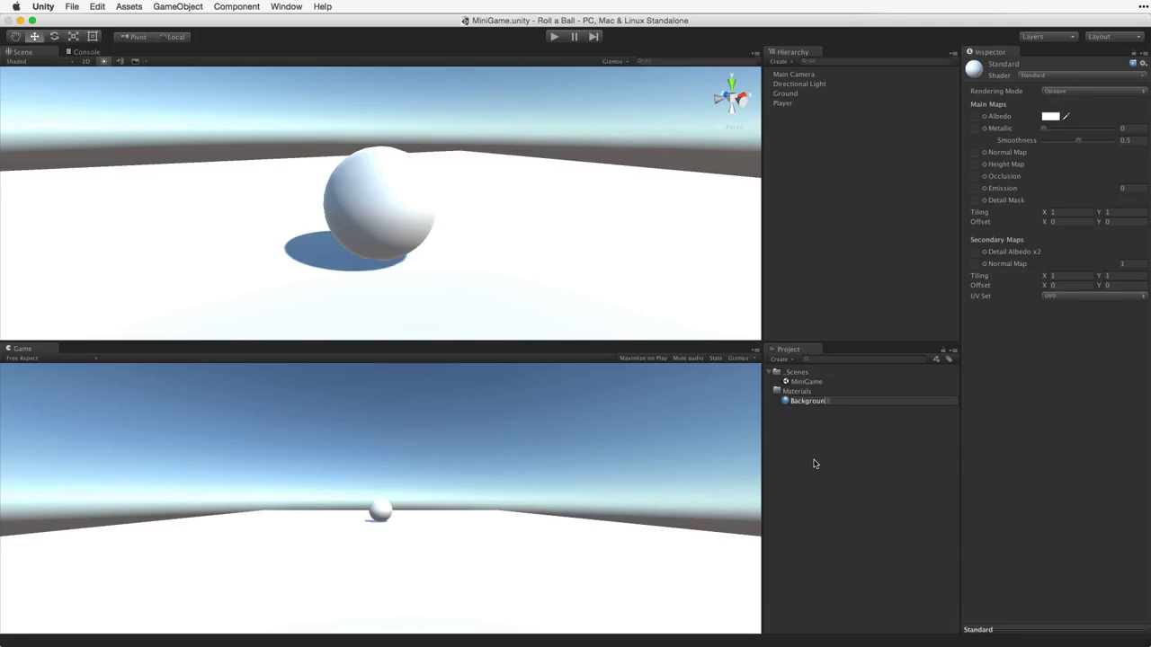
Step: Give Background a dark blue albedo colour and pick it up to apply to Ground
{"action": "left_click", "coordinate": [807, 401]}
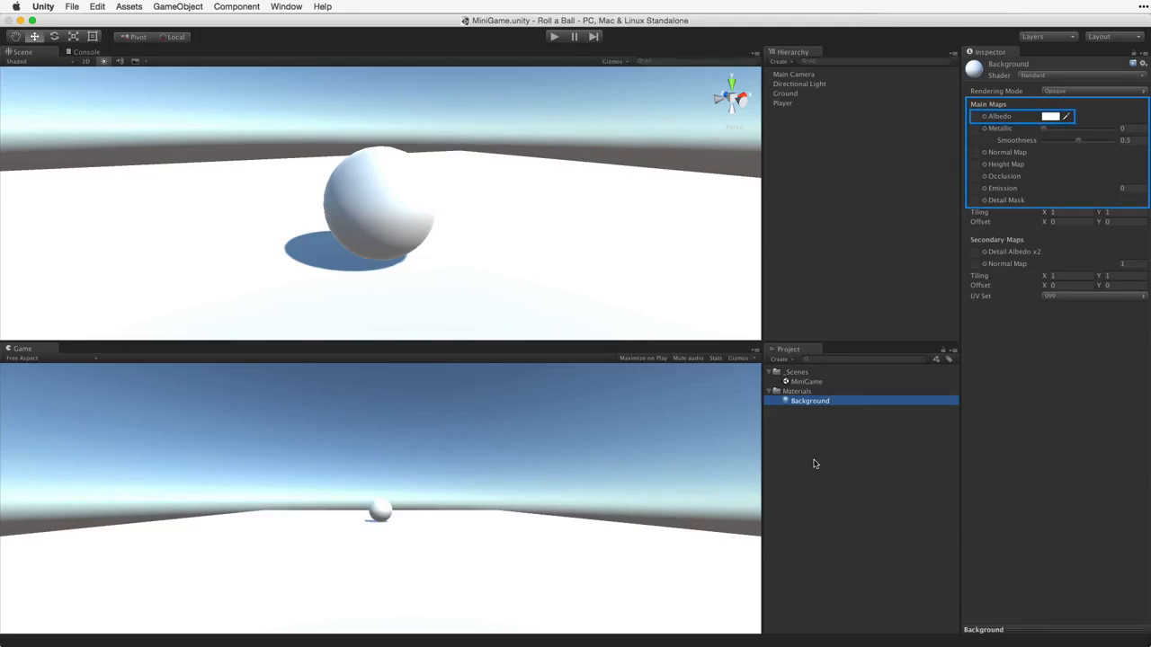
{"action": "left_click", "coordinate": [1050, 115]}
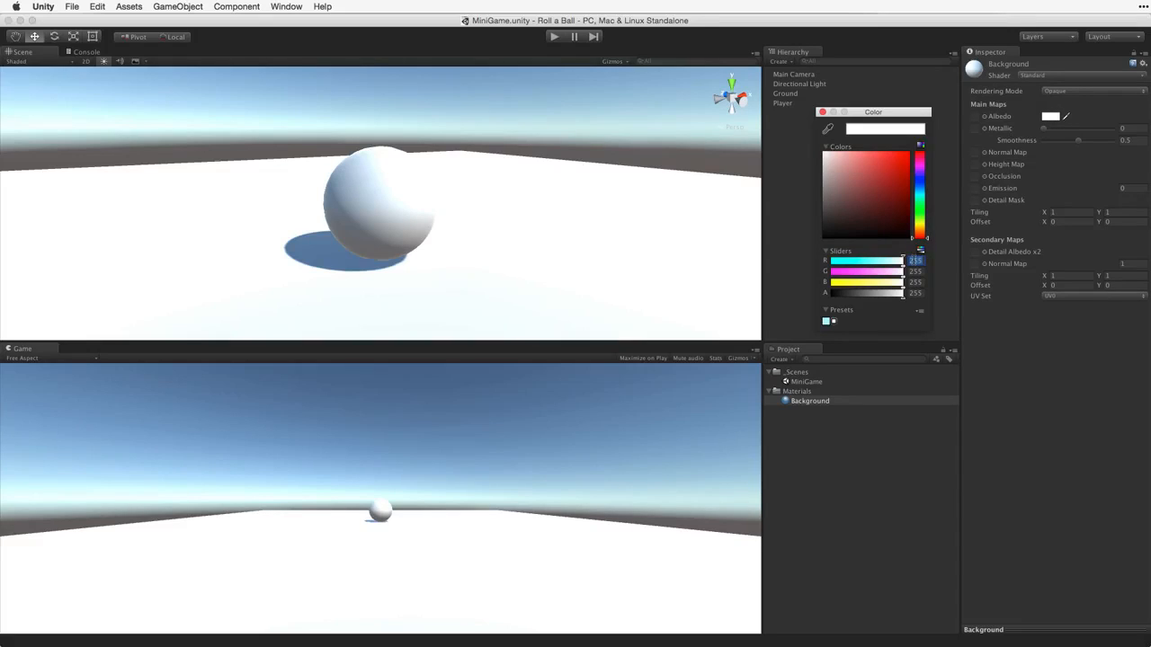
{"action": "left_click", "coordinate": [863, 180]}
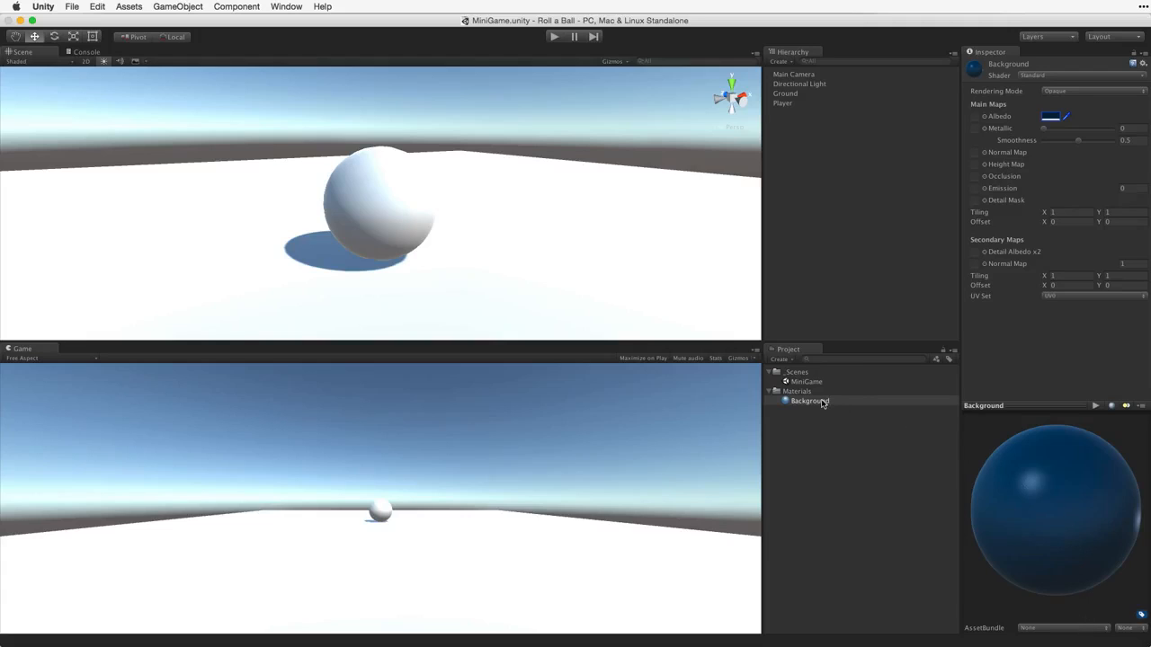
{"action": "left_click", "coordinate": [808, 401]}
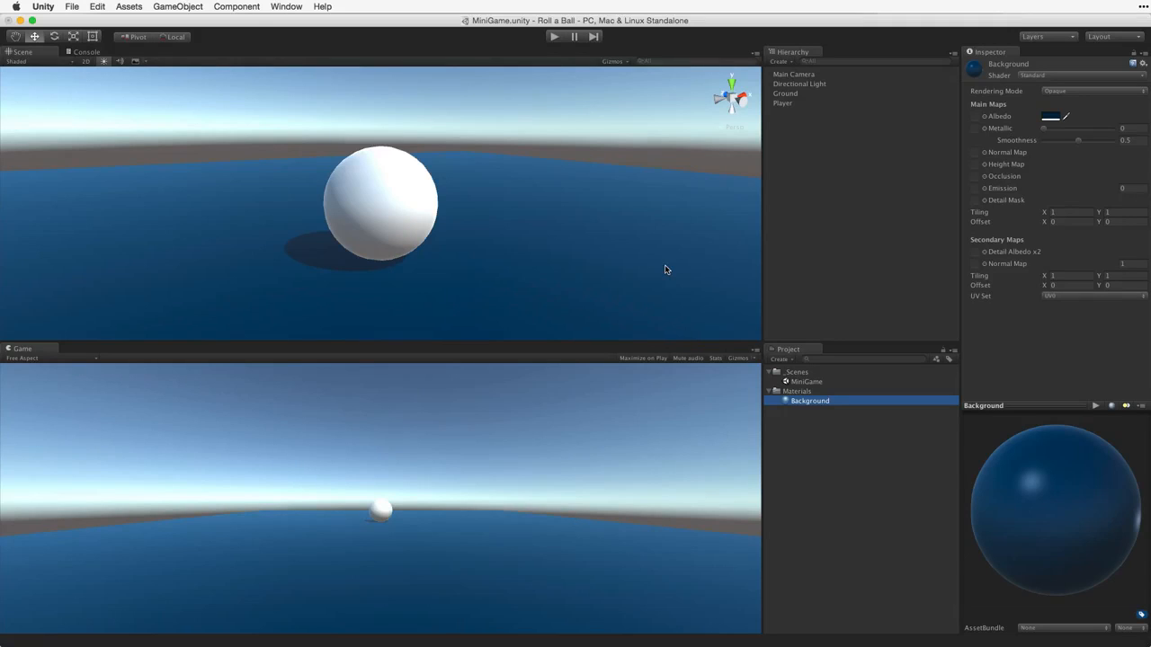
Step: Select the Directional Light to inspect its transform and lighting settings
{"action": "left_click", "coordinate": [799, 85]}
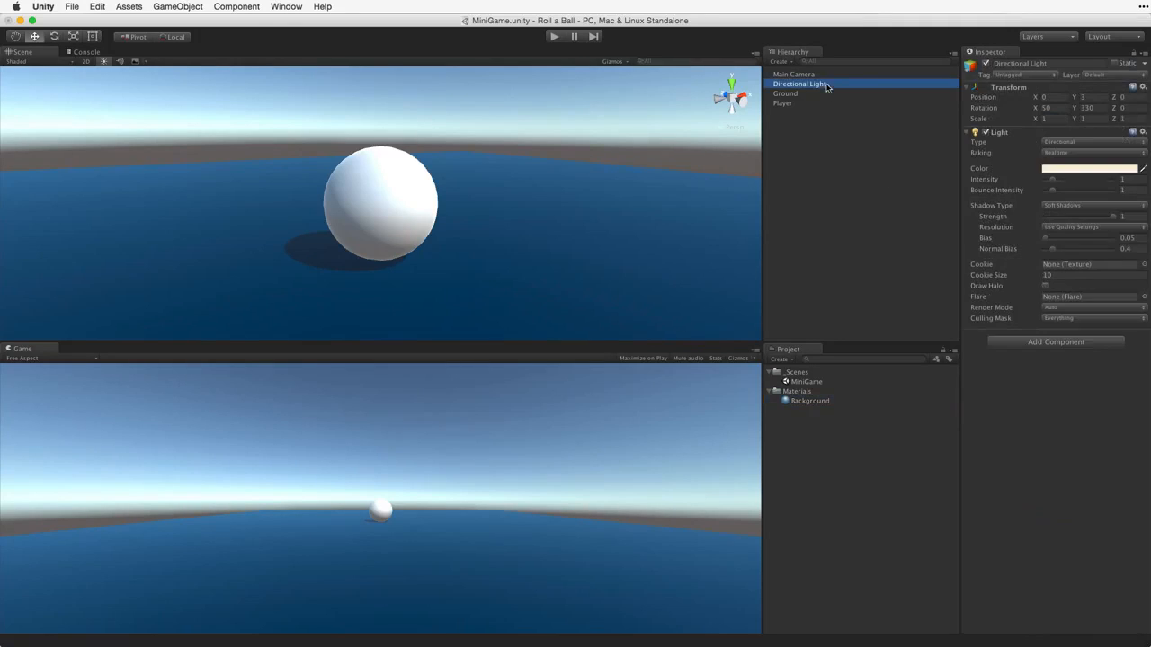